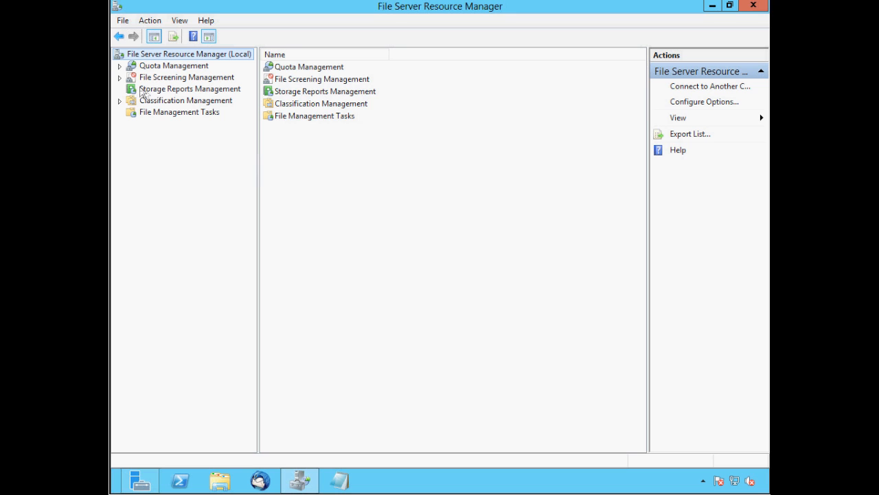
- Show the File Groups list under File Screening Management and bring up its context menu
click(120, 77)
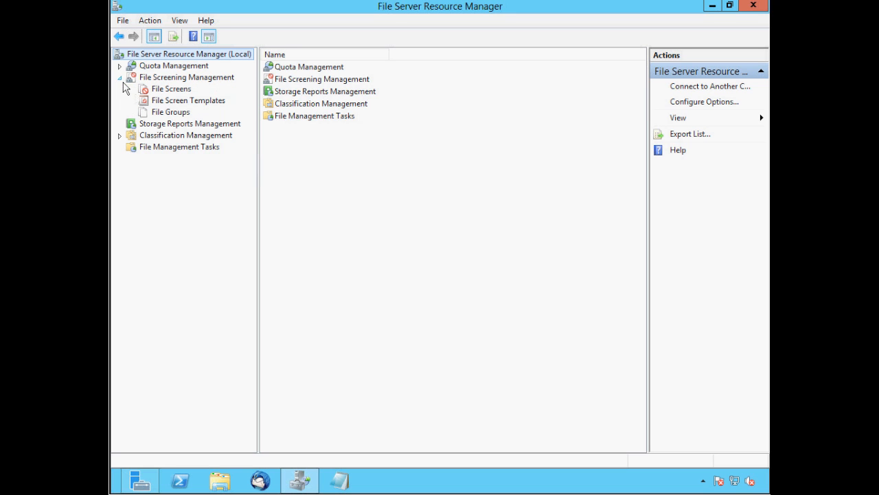
click(169, 112)
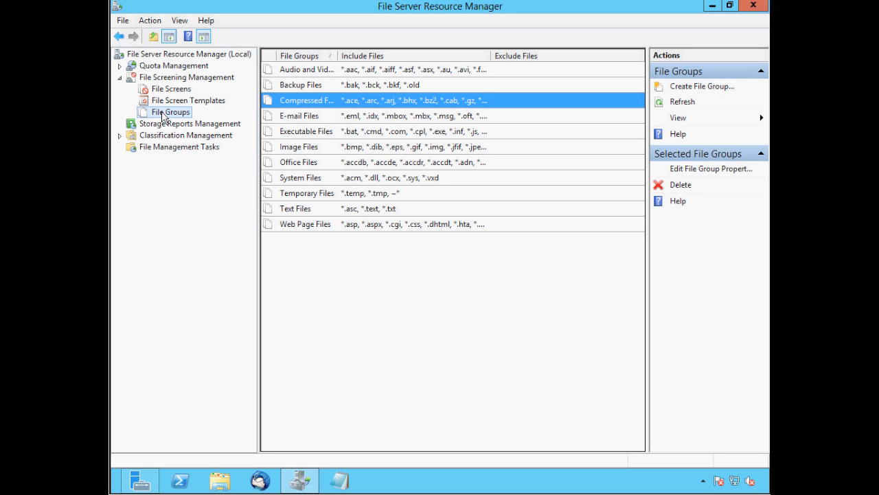
right_click(170, 112)
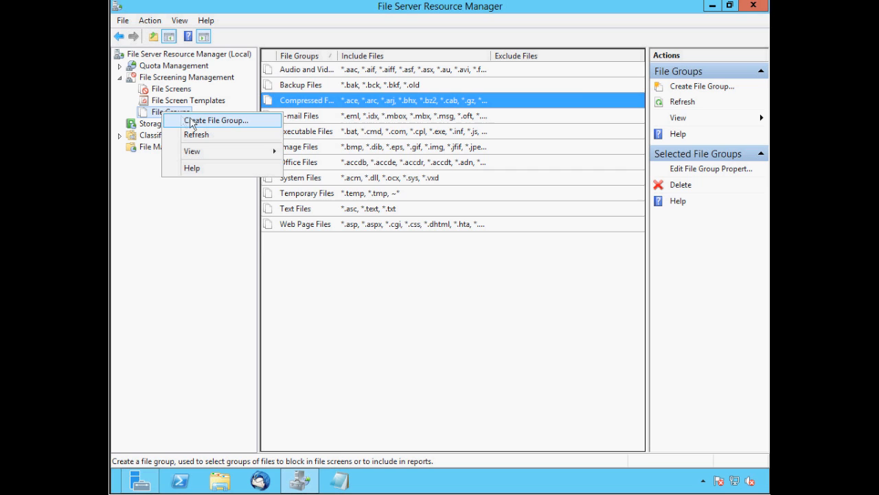
- Create the 'Batch Files' file group including *.bat and excluding *ittaster*.bat
click(215, 121)
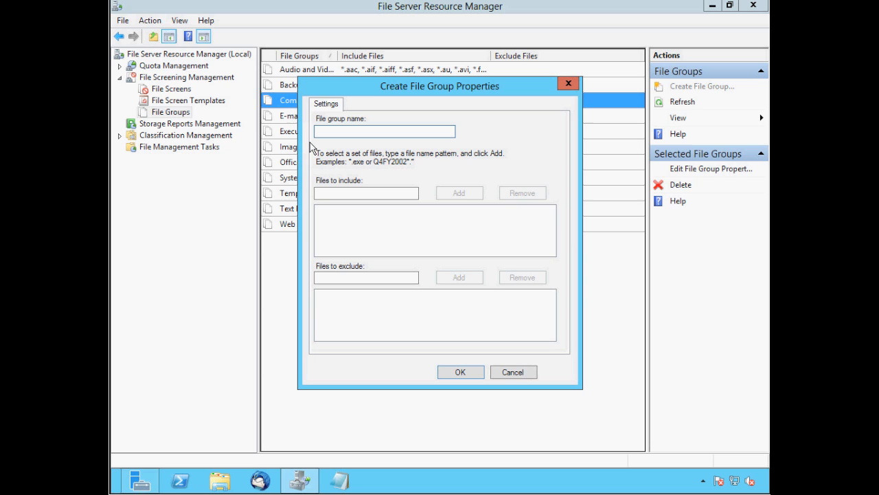
text(Batch Files)
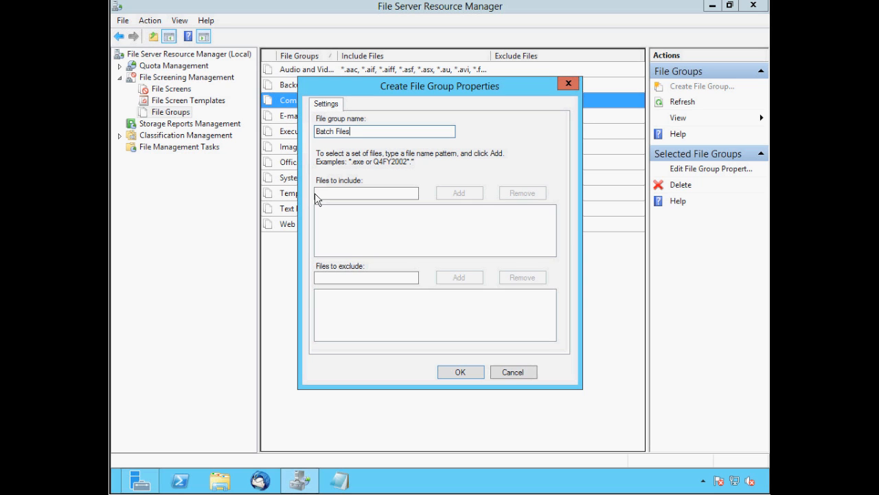
click(365, 193)
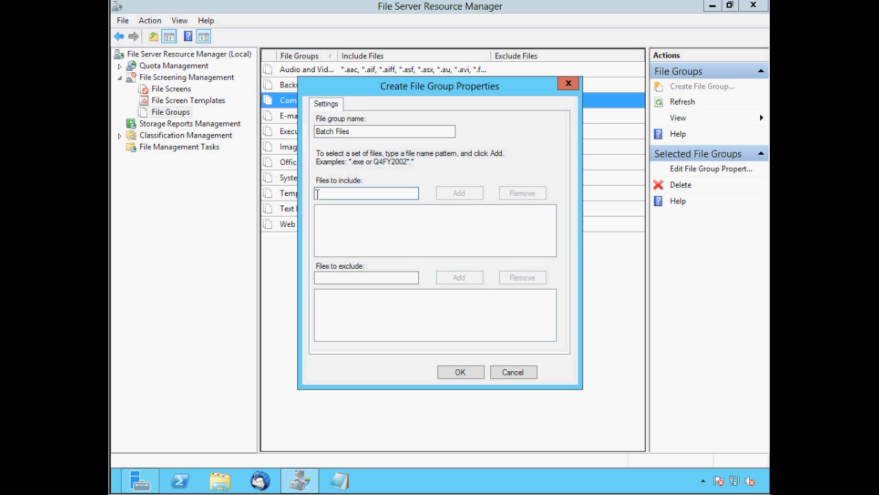
text(*.bat)
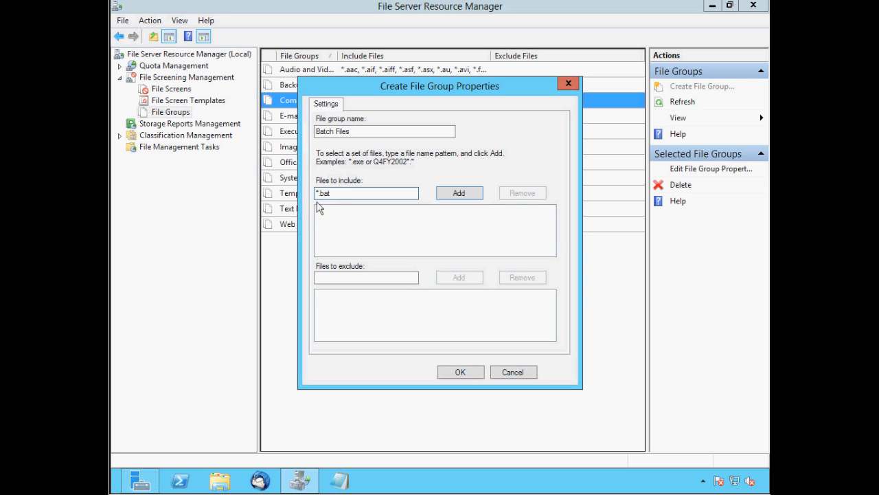
mouse_move(333, 205)
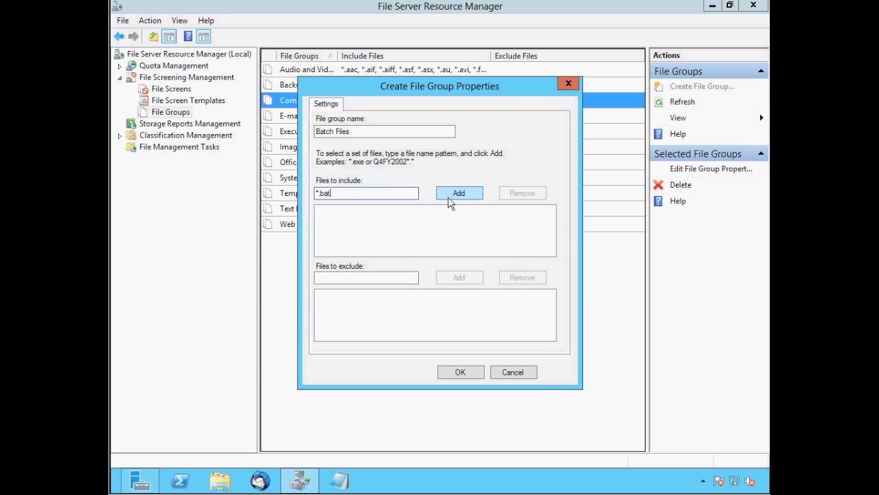
click(459, 193)
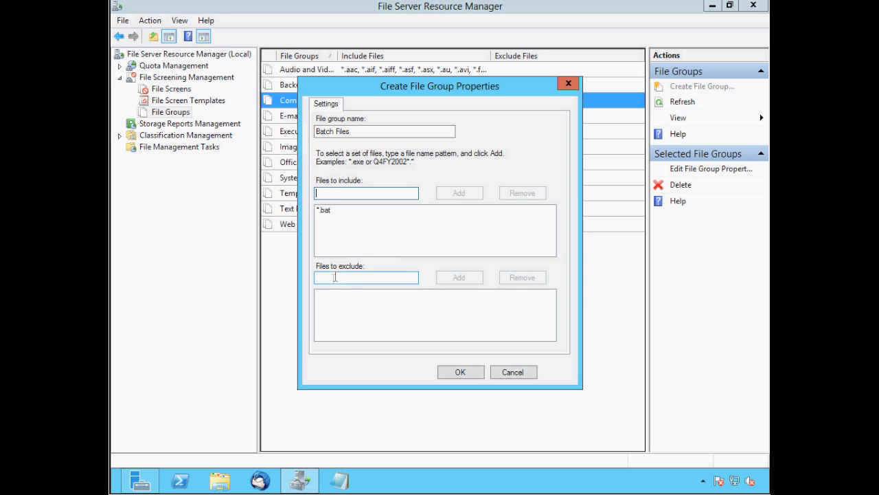
click(366, 277)
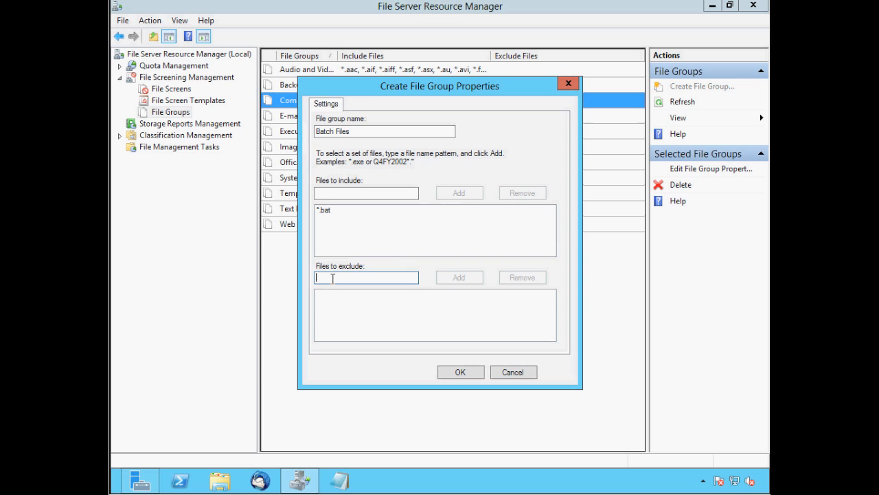
text(*)
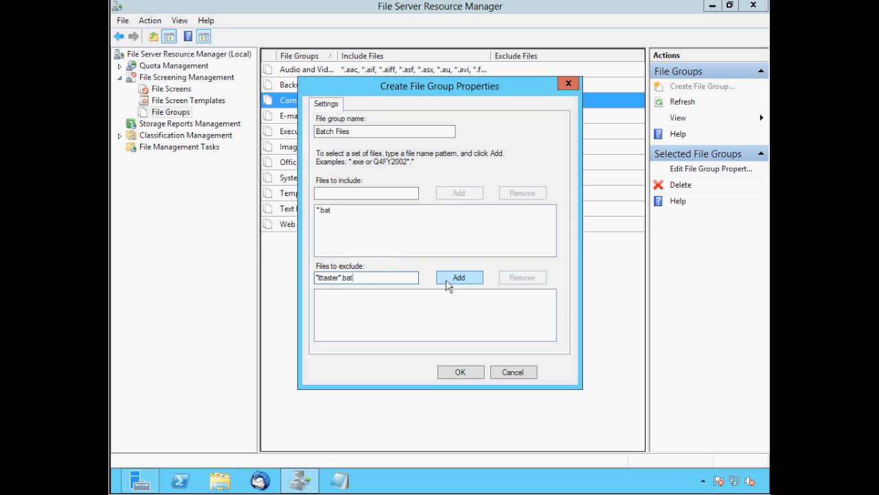
click(459, 277)
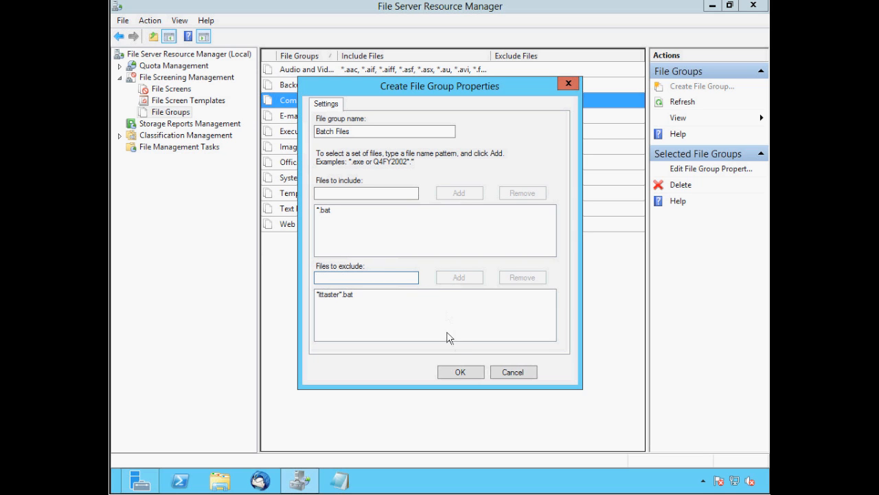
click(460, 372)
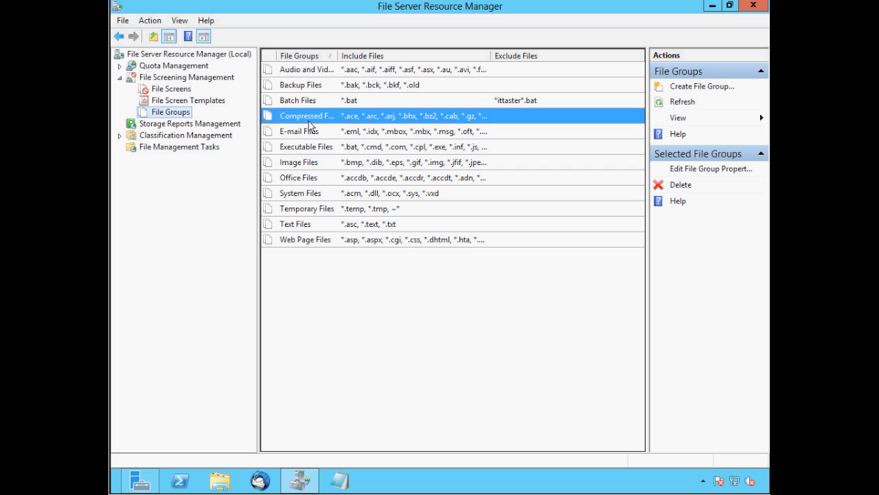
mouse_move(220, 101)
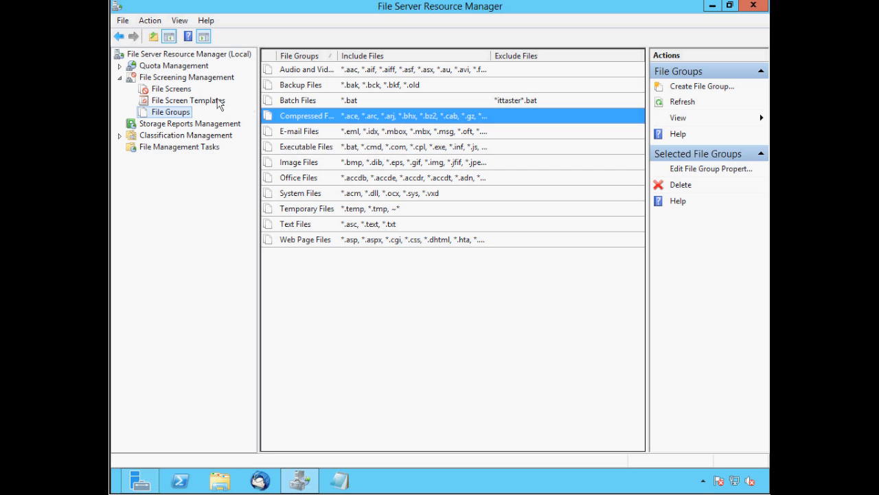
- Start a new file screen on E:\Technical Department using custom file screen properties
click(171, 88)
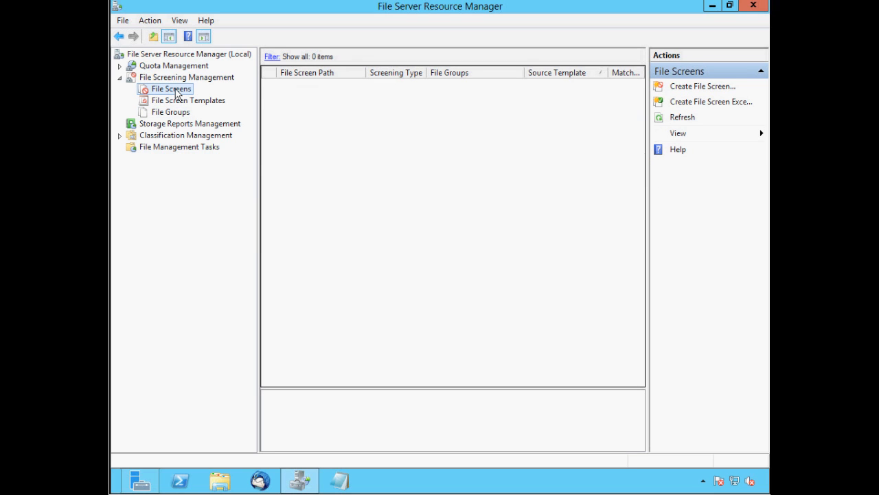
right_click(171, 88)
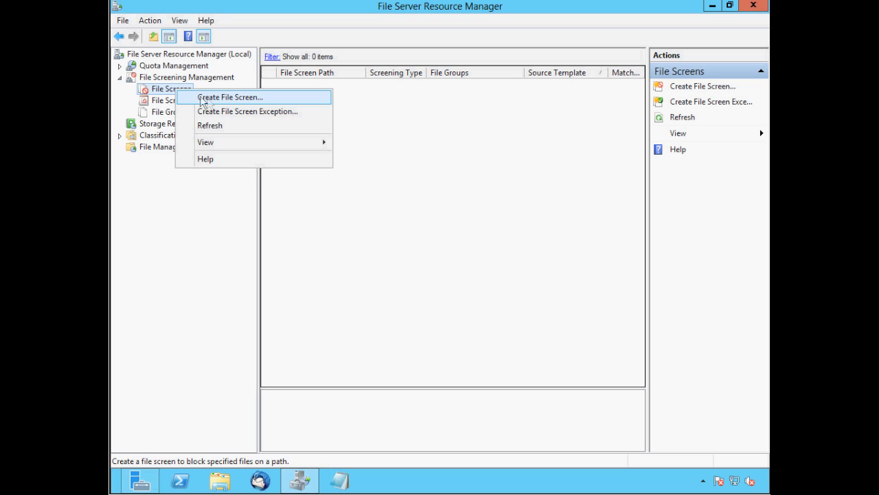
click(229, 97)
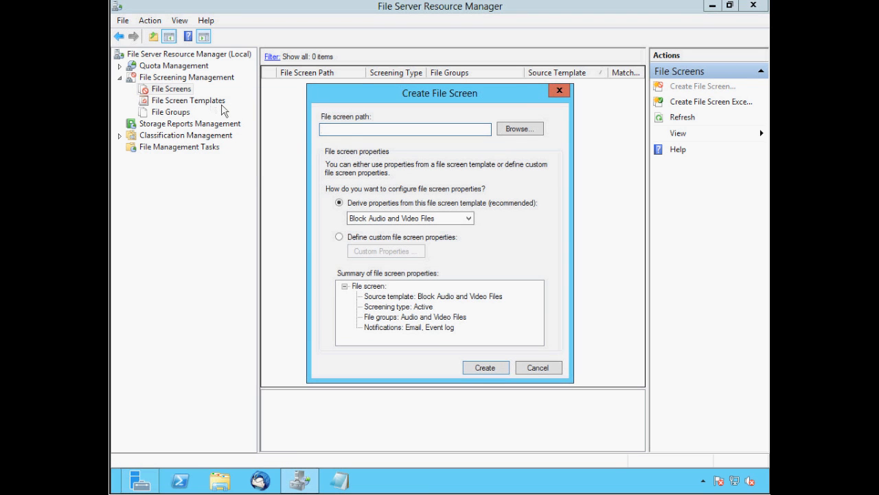
click(520, 128)
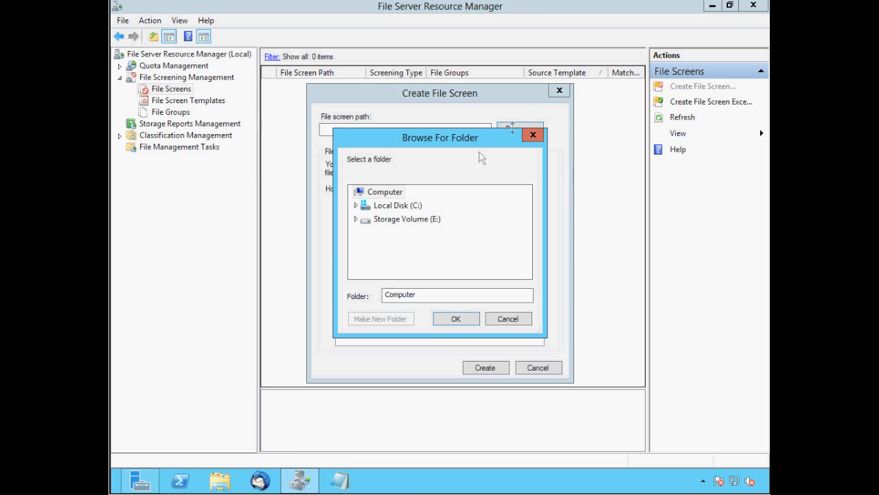
click(357, 218)
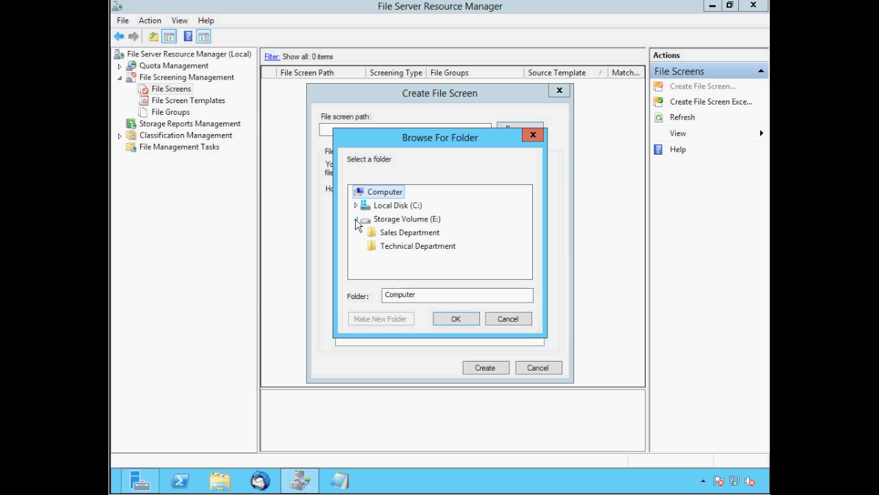
click(417, 245)
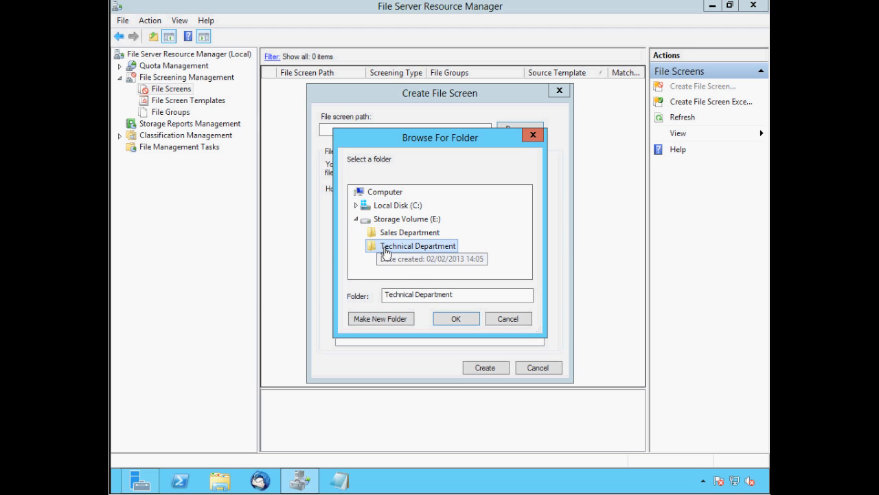
click(456, 318)
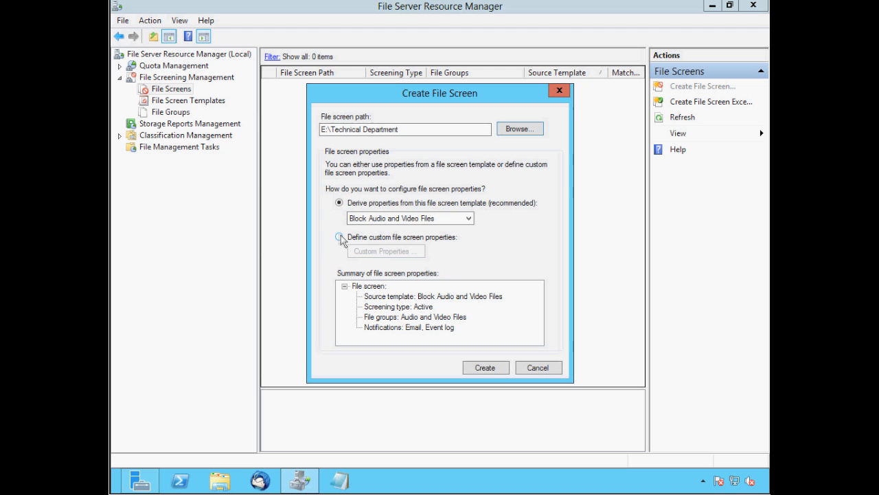
click(338, 237)
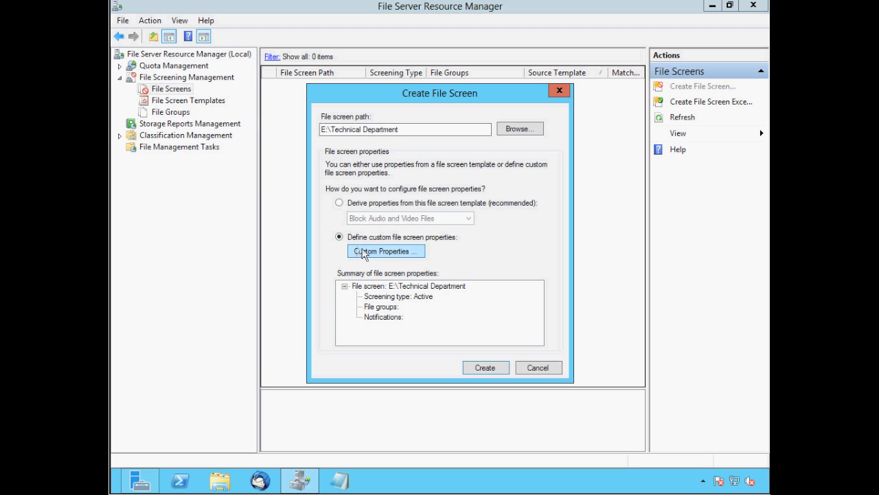
- Make the screen actively block Batch Files and e-mail administrators on violations
click(384, 251)
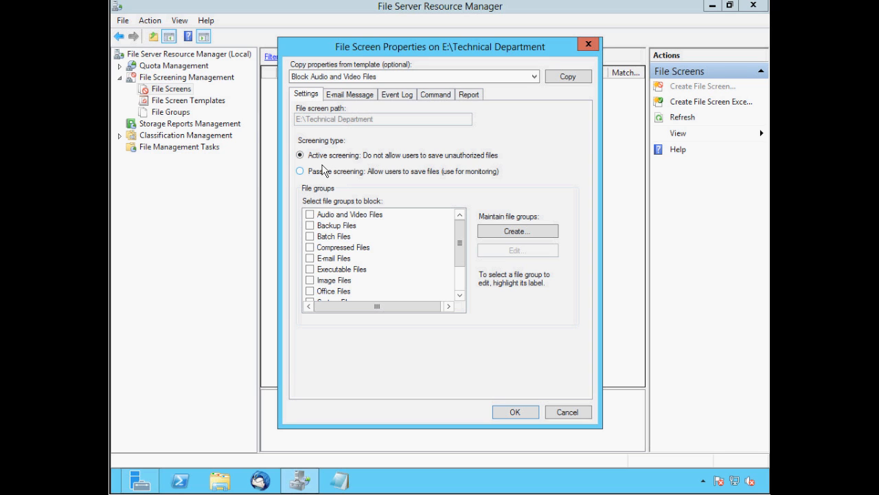
mouse_move(324, 184)
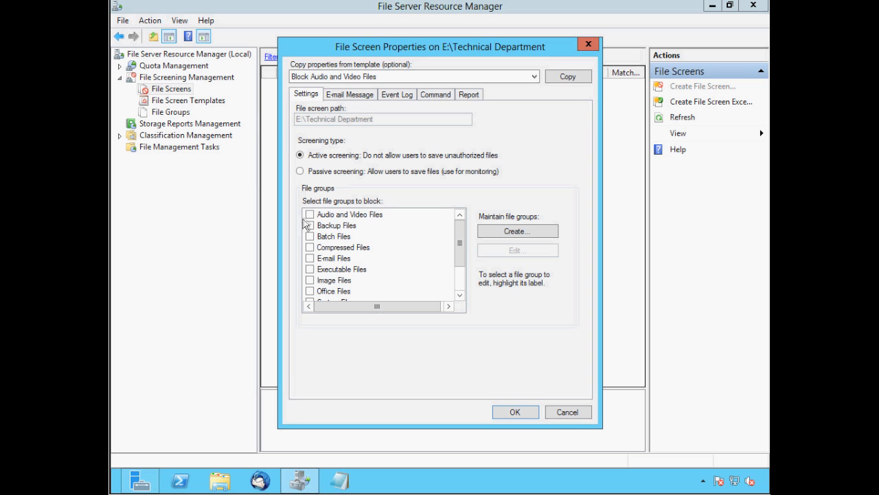
mouse_move(304, 259)
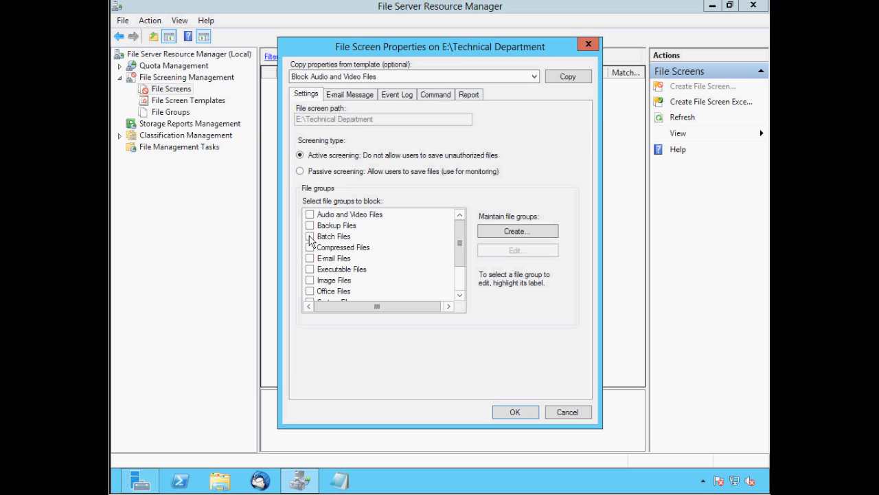
click(310, 235)
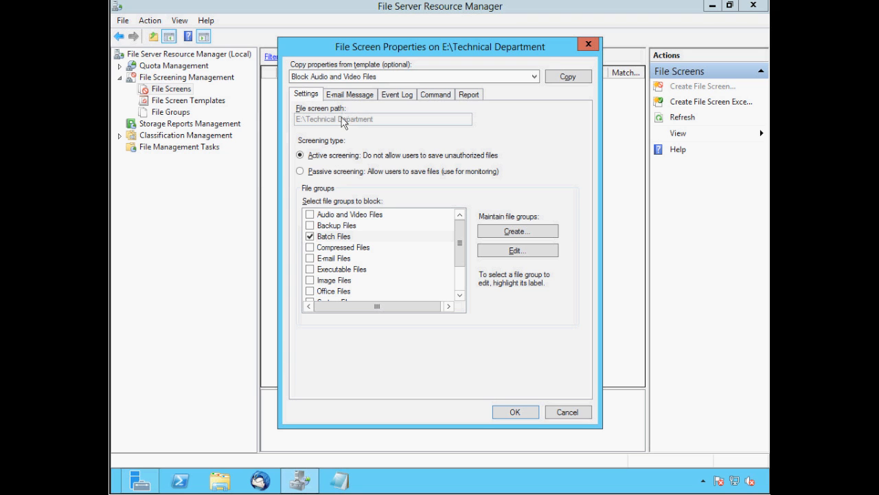
click(350, 95)
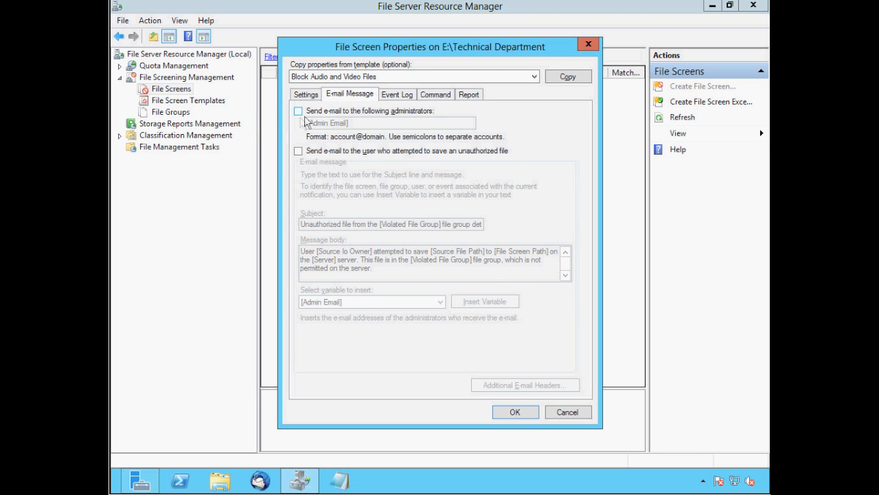
click(298, 110)
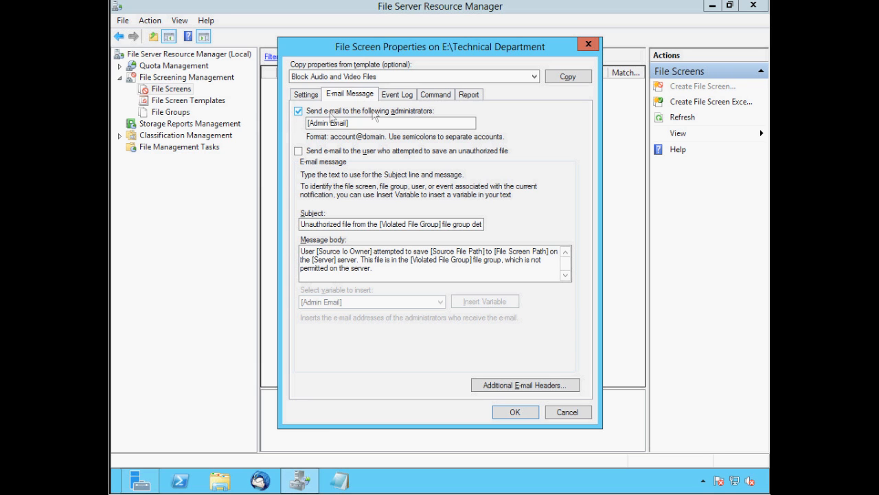
click(396, 94)
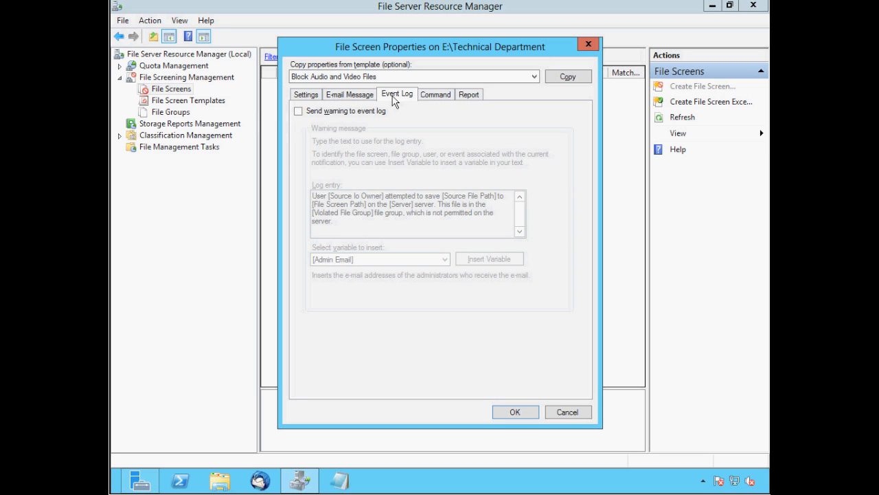
mouse_move(484, 376)
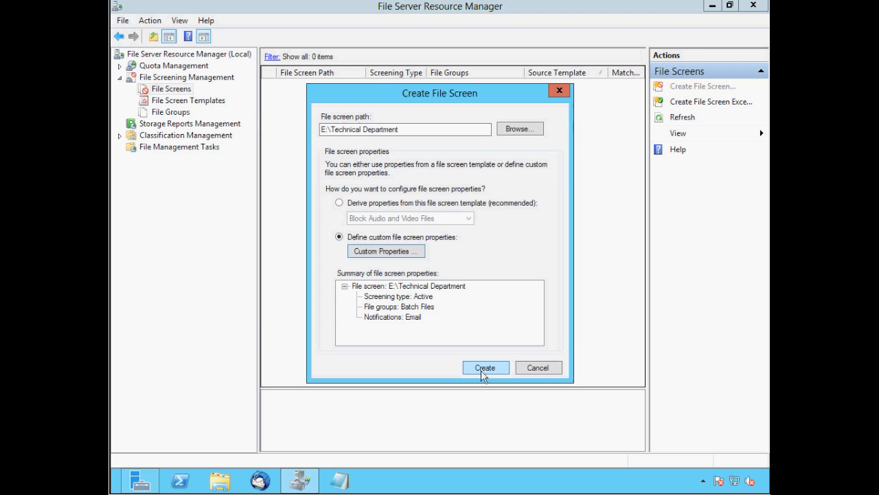
- Create the custom file screen, saving it without creating a template
click(485, 368)
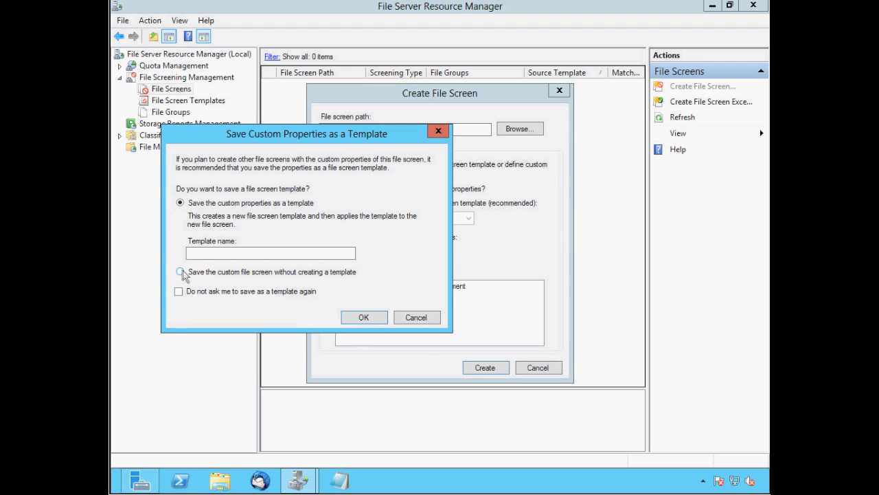
click(180, 272)
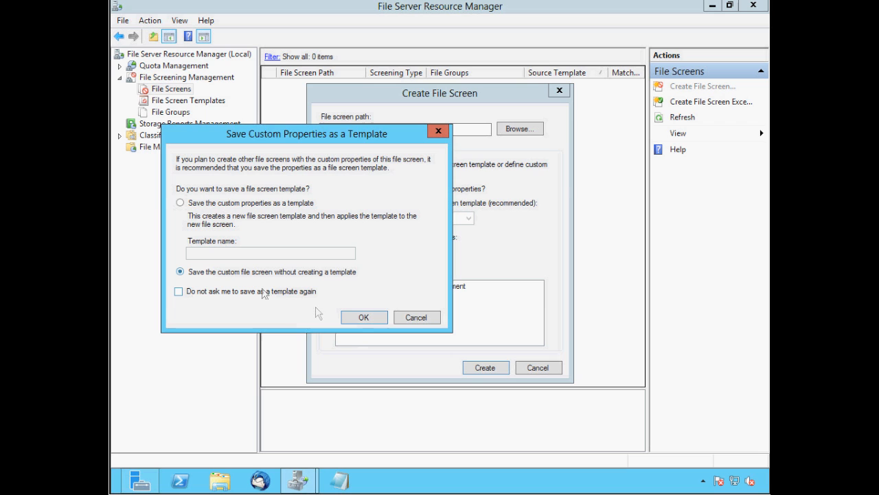
click(363, 317)
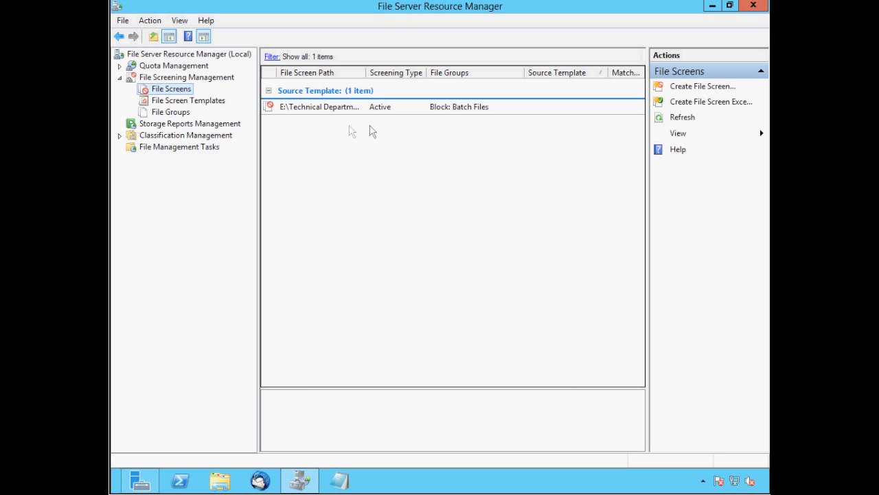
mouse_move(319, 134)
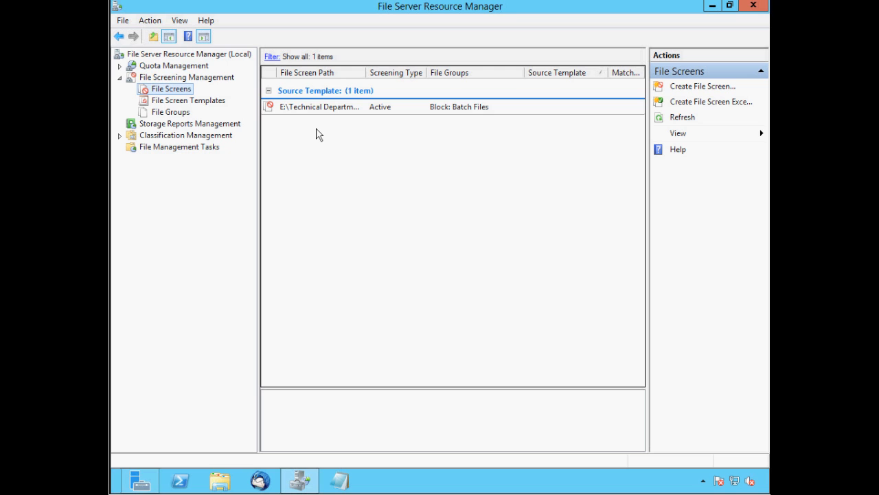
mouse_move(330, 448)
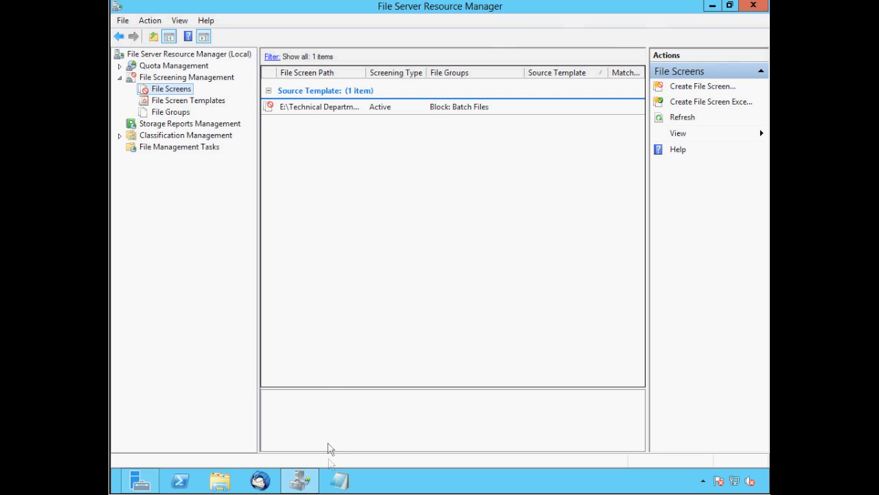
- Open a blank Notepad document and enter 'ipconfig /all'
click(337, 479)
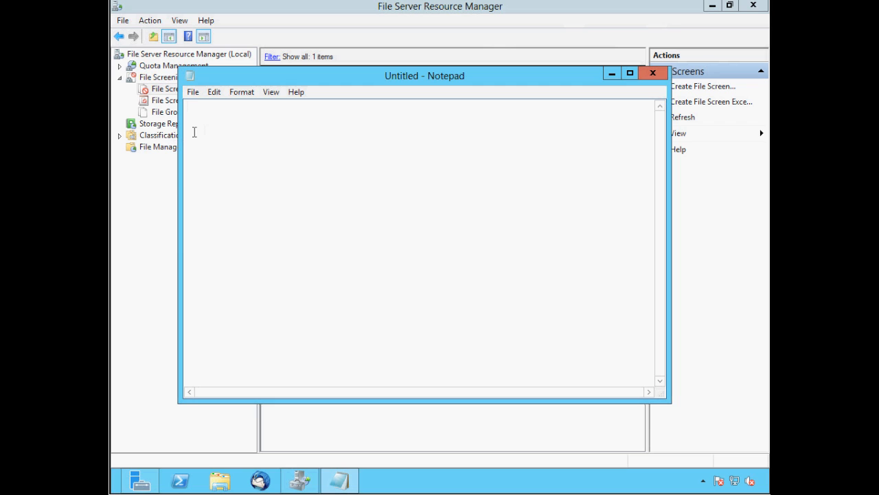
text(ipconfig /)
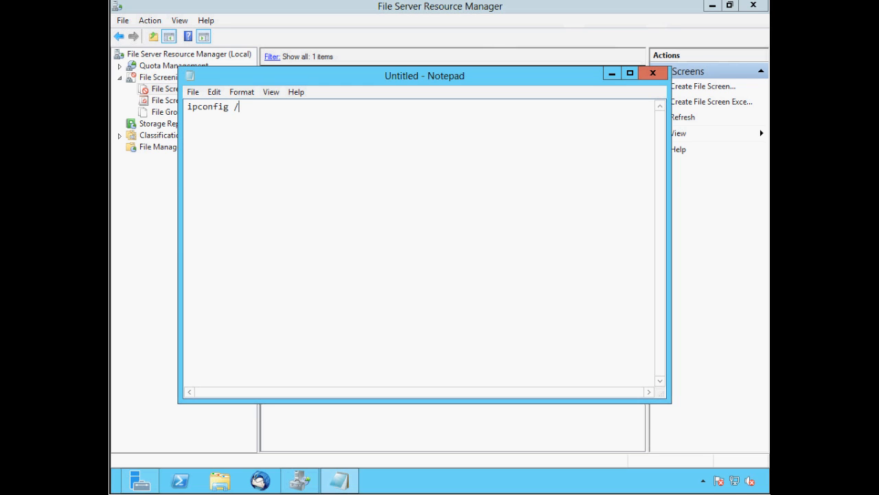
text(all)
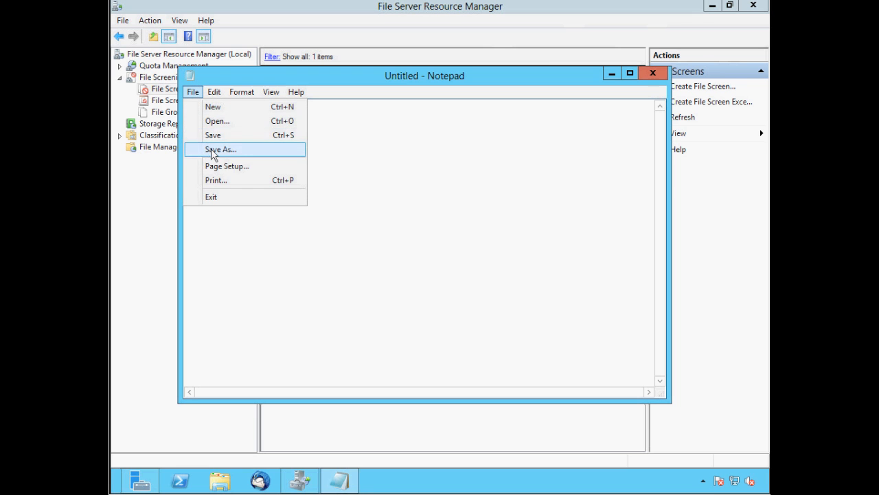
- Attempt saving the note as admin.bat in E:\Technical Department, then cancel after refusal
click(220, 149)
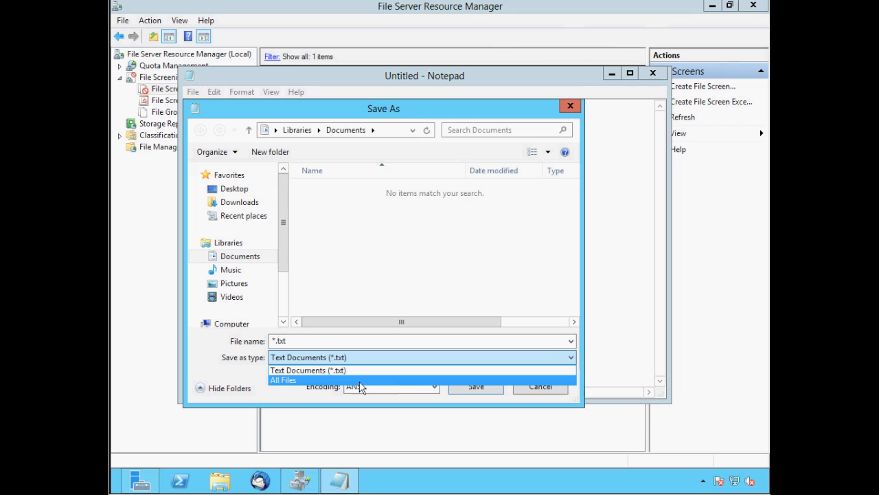
click(283, 380)
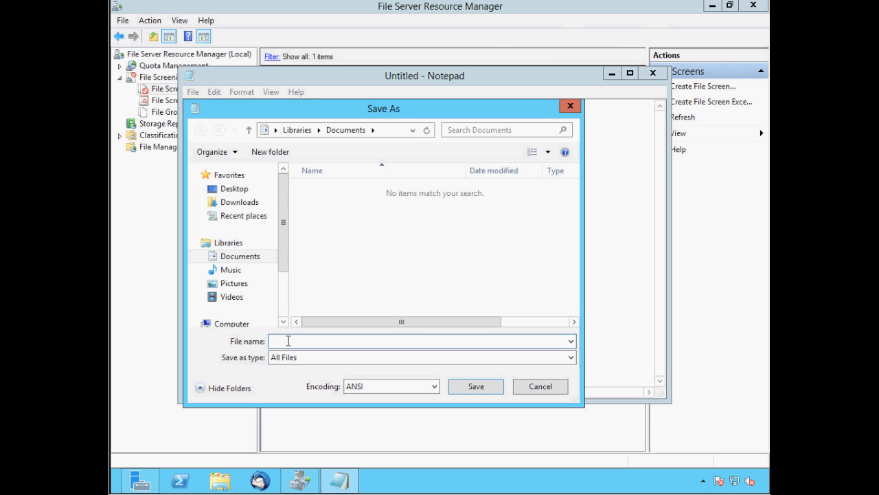
text(admin.b)
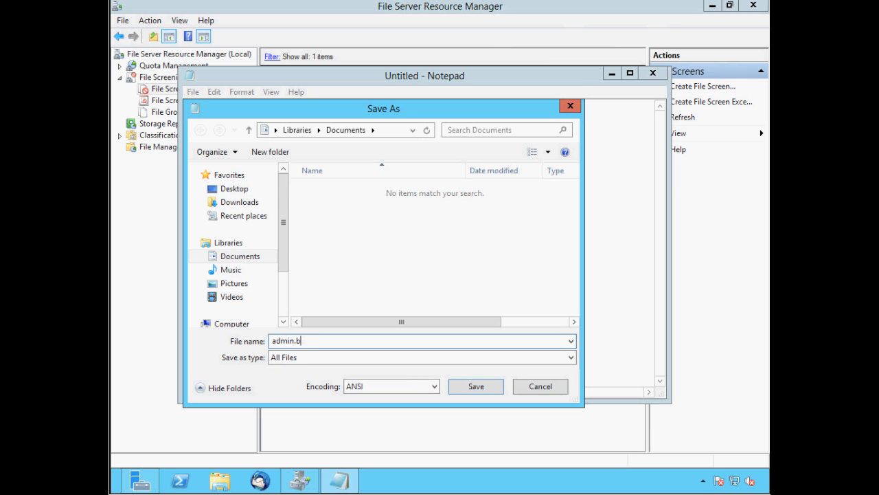
text(at)
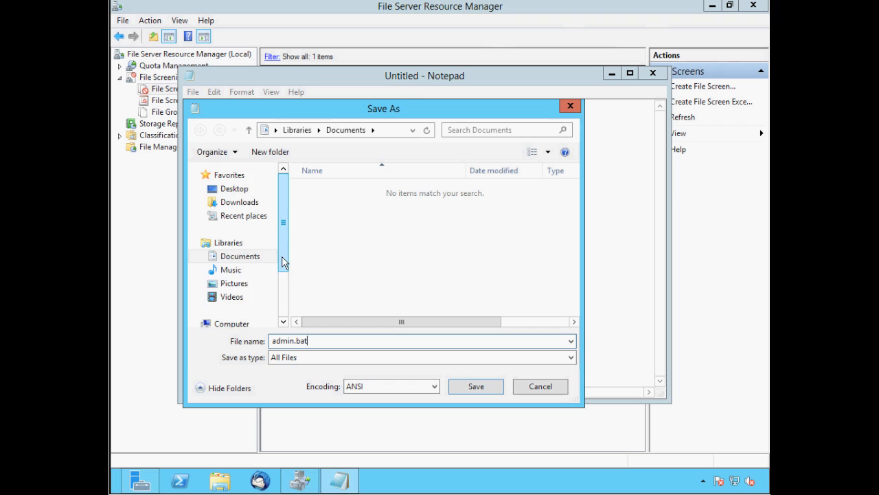
scroll(down, 3)
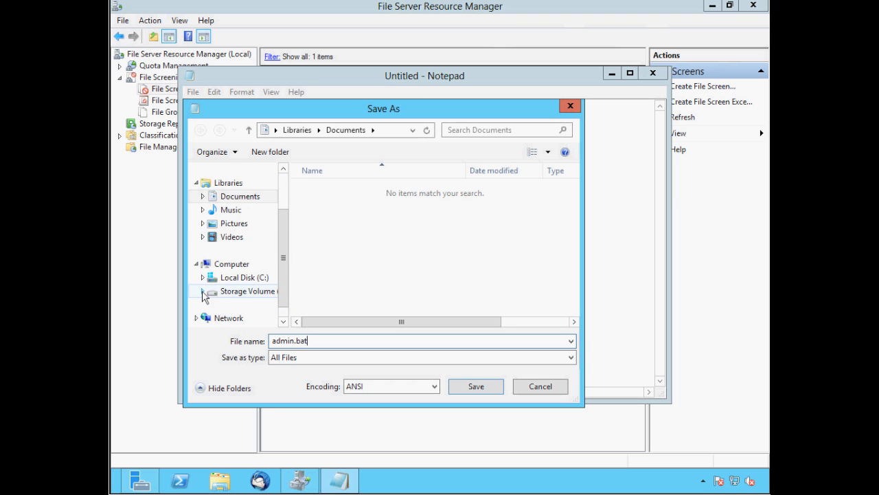
click(264, 291)
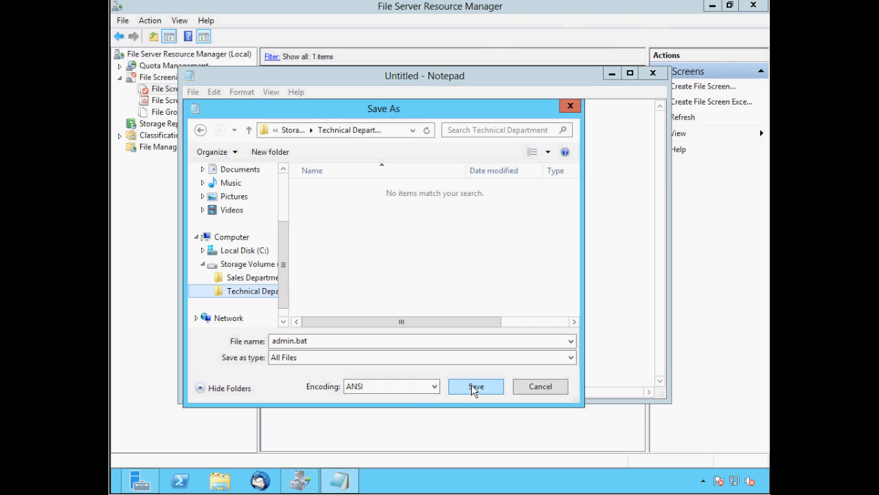
click(476, 386)
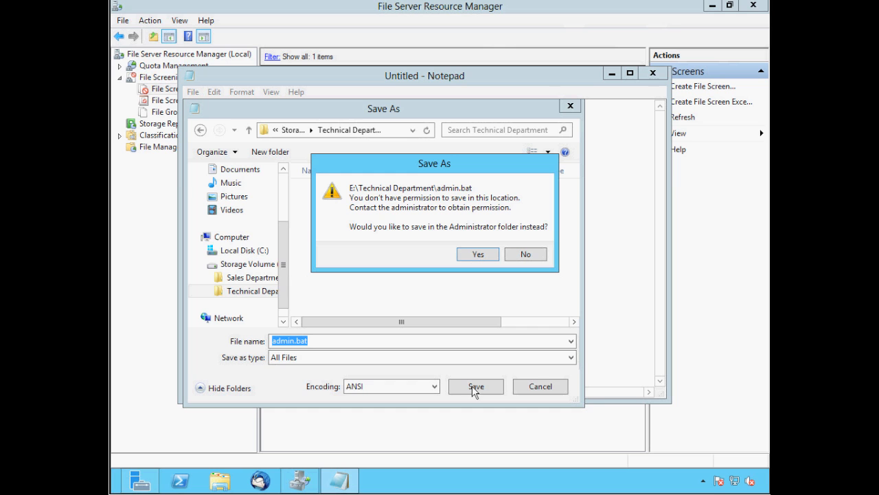
click(525, 253)
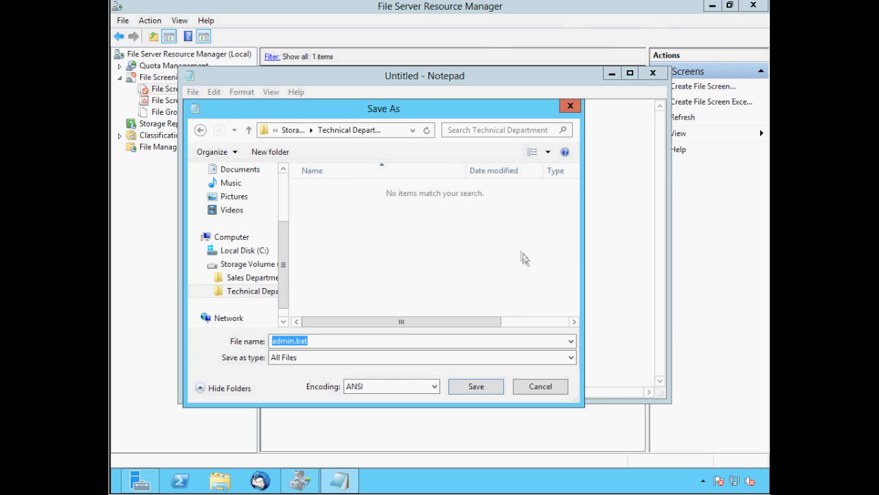
click(540, 386)
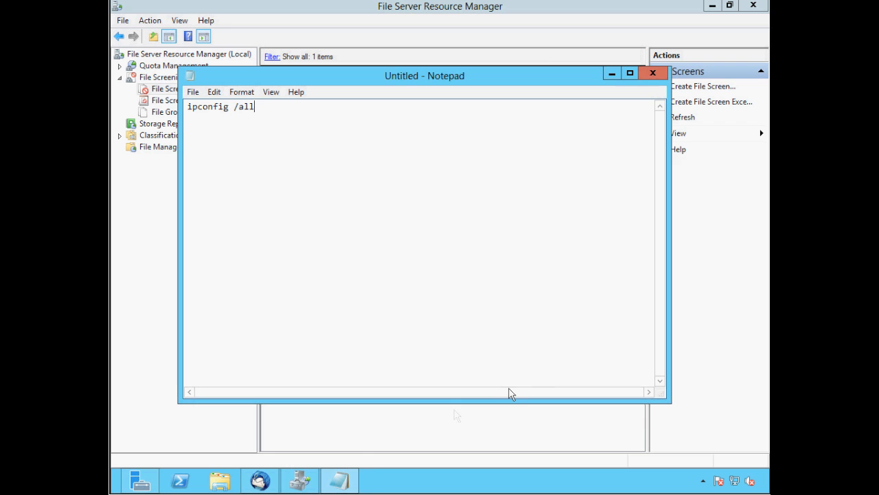
- Open the FSRM 'Unauthorized file from the Batch Files file group' alert in Thunderbird
click(260, 480)
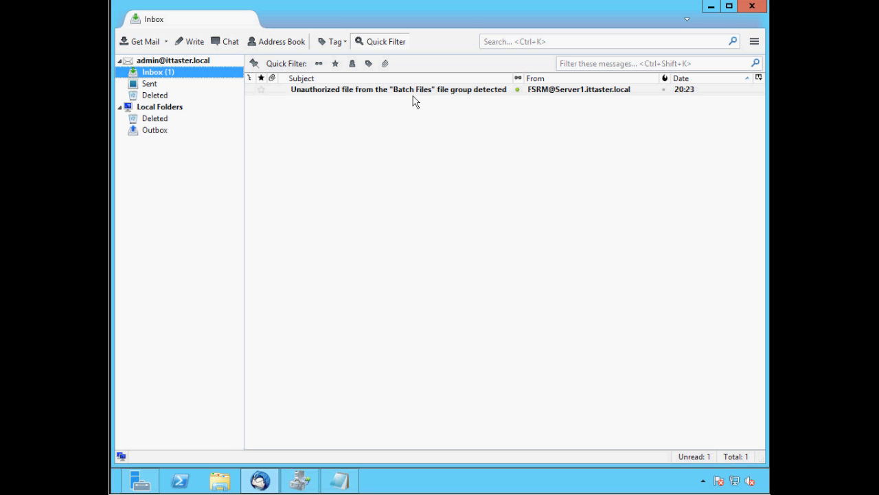
mouse_move(461, 102)
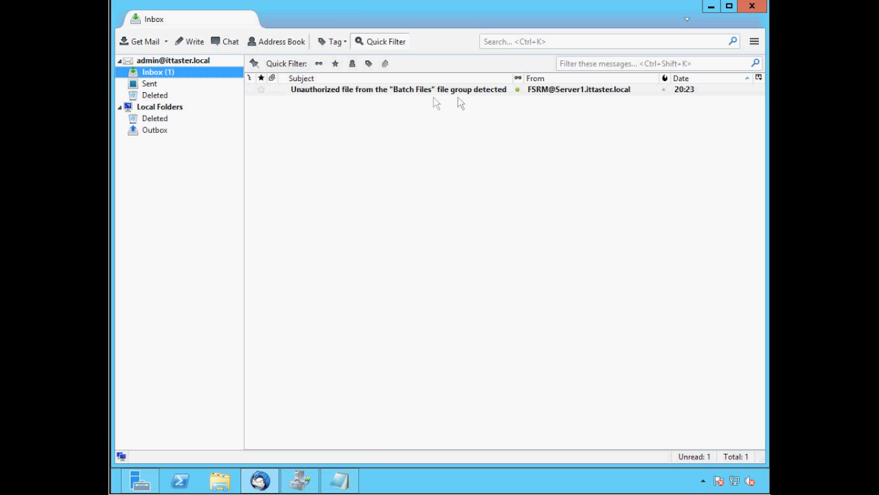
double_click(397, 89)
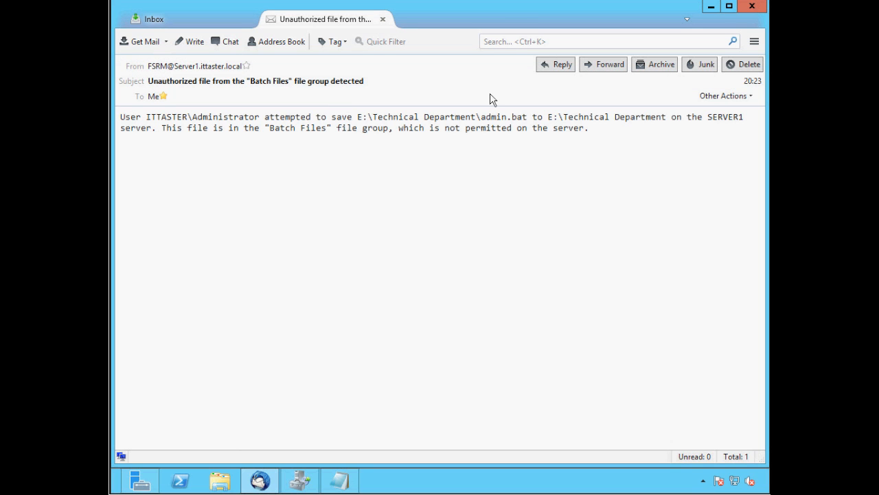
mouse_move(161, 126)
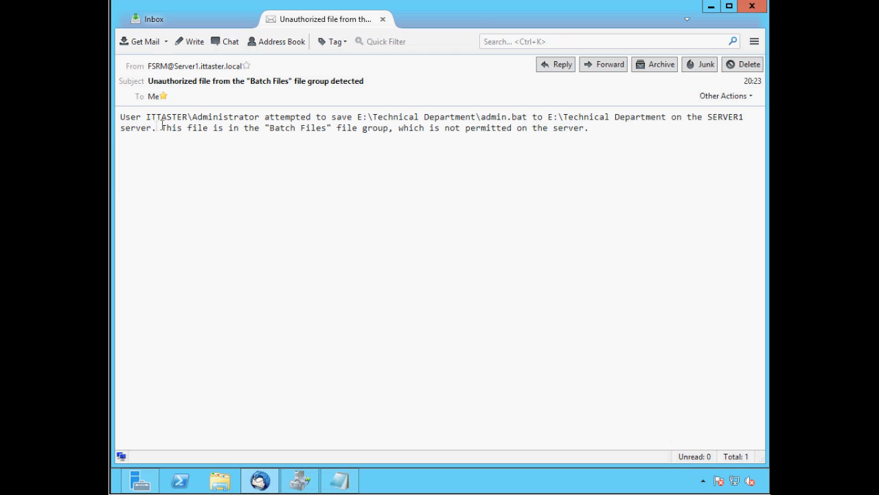
mouse_move(481, 132)
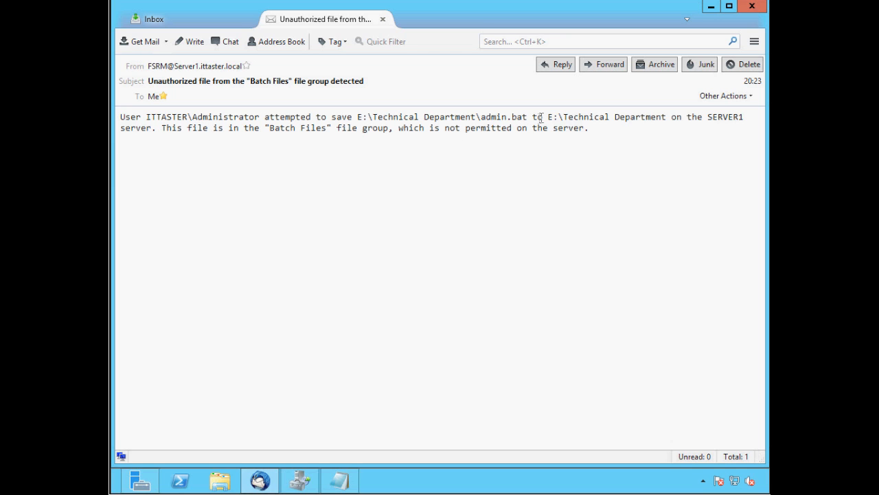
mouse_move(695, 123)
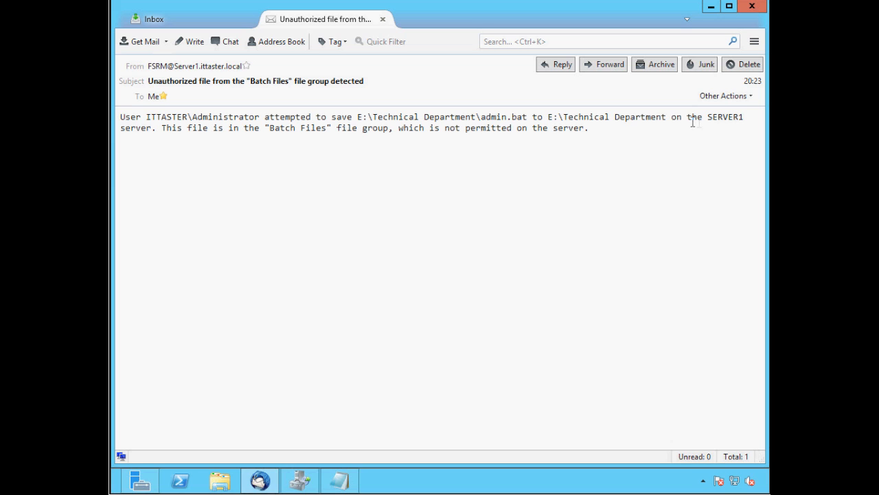
mouse_move(220, 142)
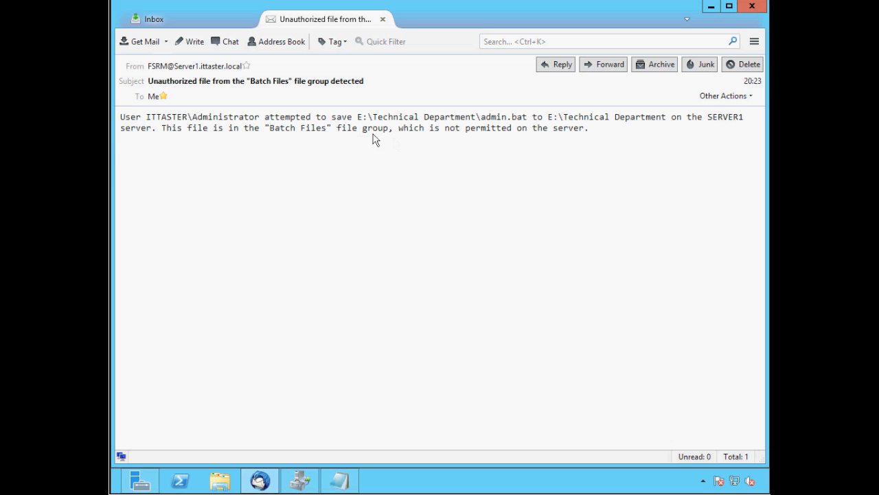
mouse_move(565, 142)
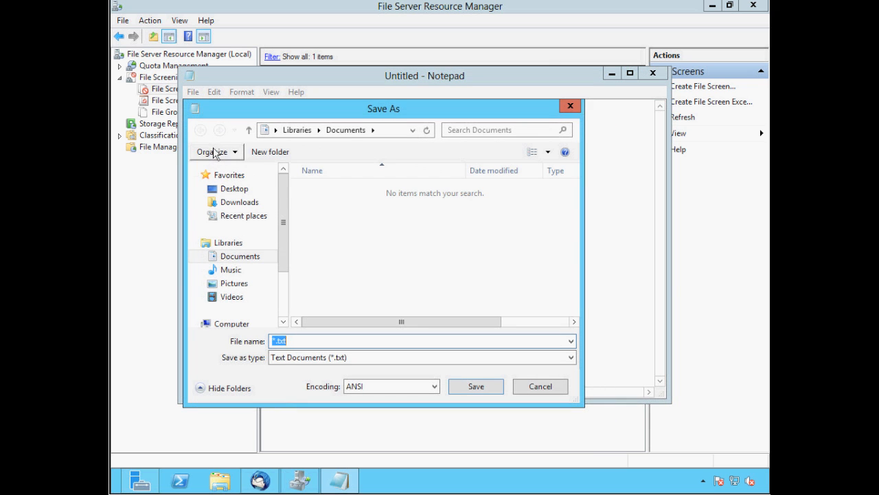
- Save the note as ittasteradmin.bat in E:\Technical Department
scroll(down, 3)
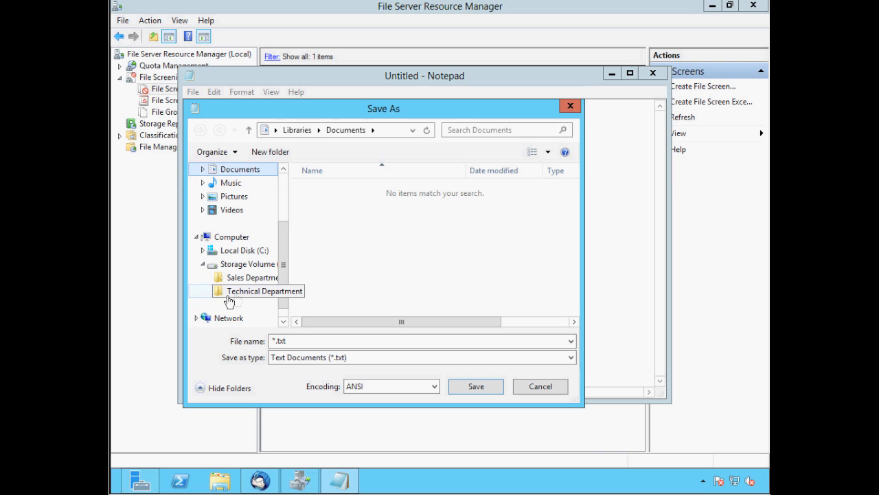
double_click(263, 290)
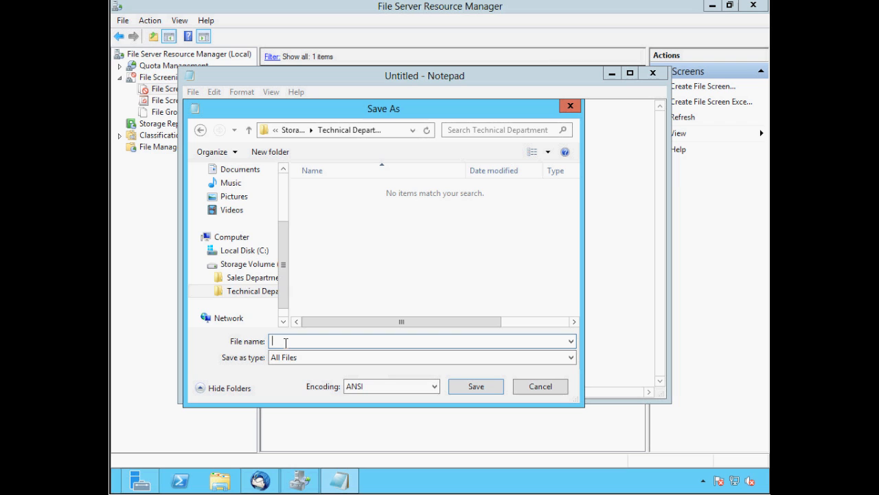
text(ittasteradmin)
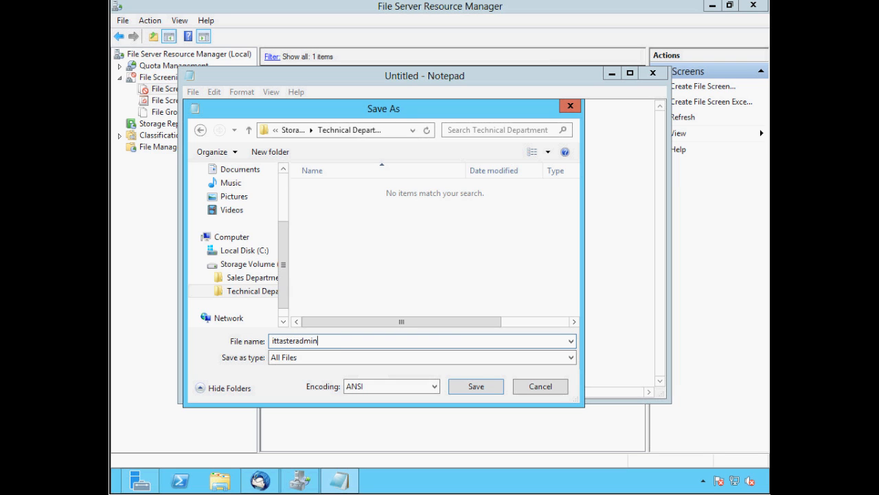
text(.bat)
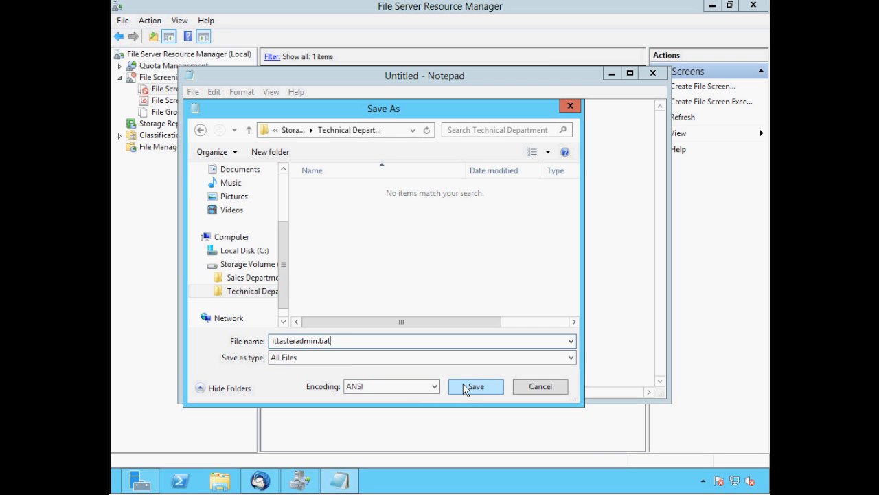
click(475, 386)
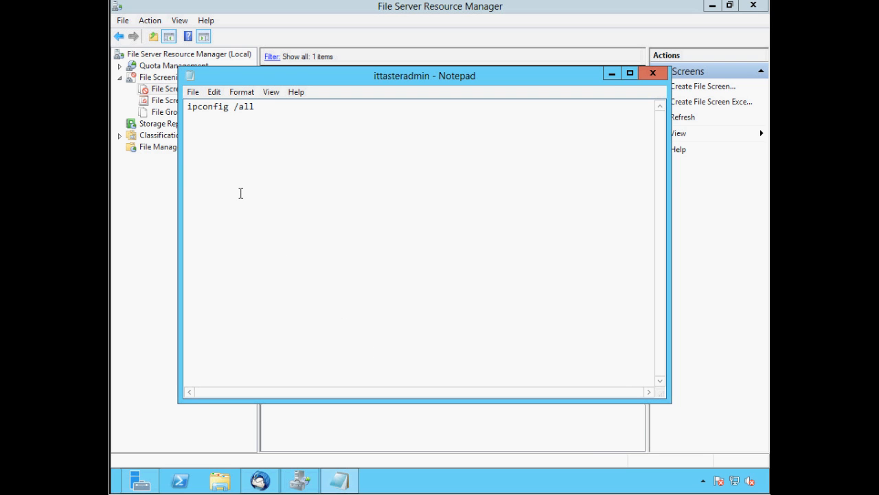
mouse_move(652, 73)
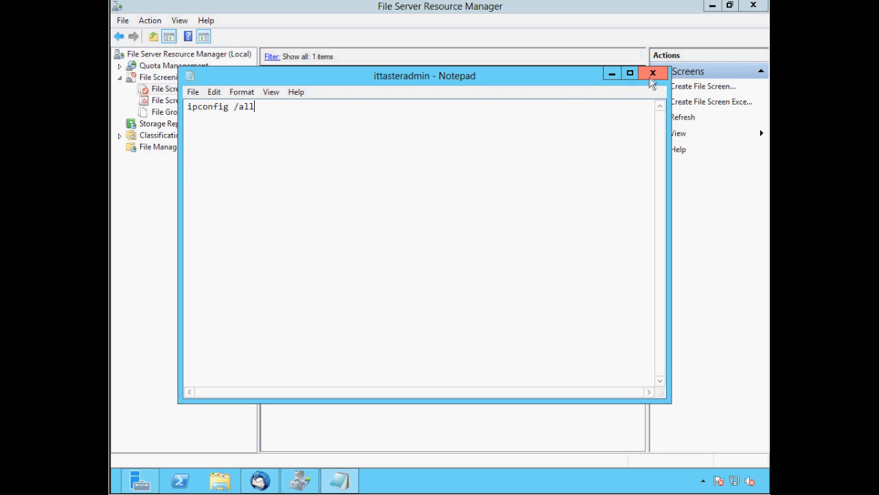
- Close Notepad and check ittasteradmin in E:\Technical Department using File Explorer
click(653, 73)
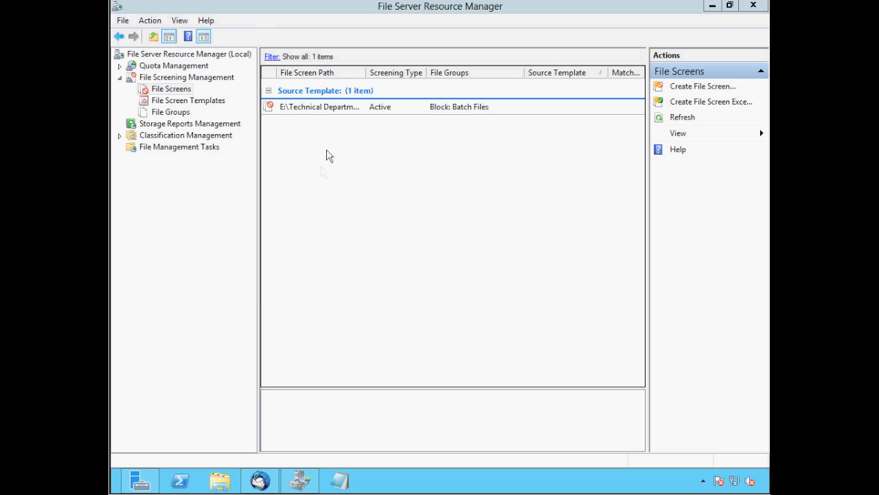
mouse_move(219, 480)
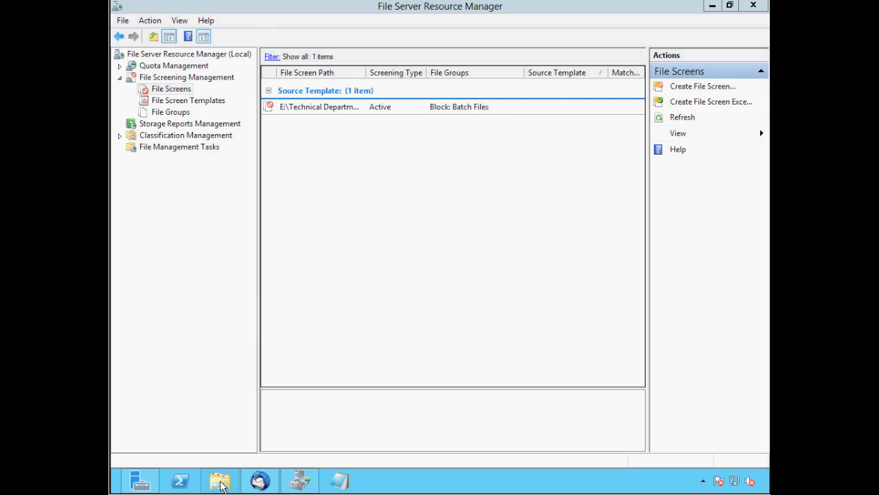
click(219, 480)
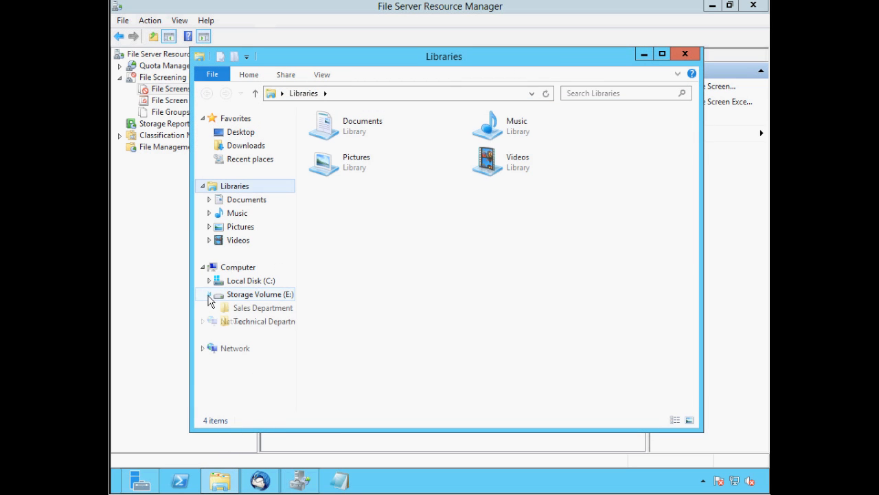
click(264, 321)
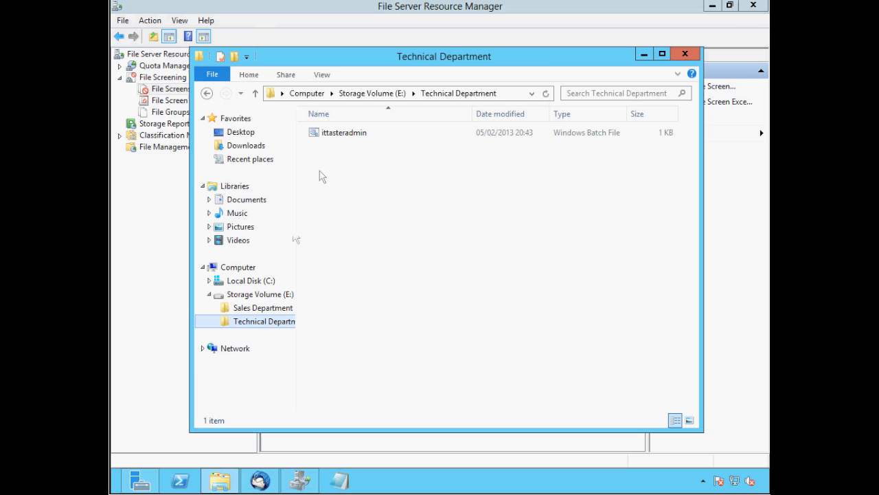
mouse_move(327, 152)
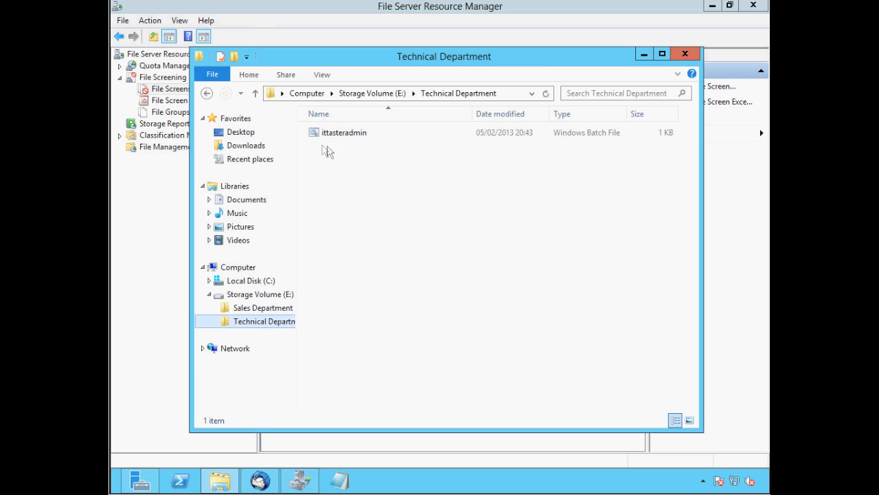
mouse_move(357, 151)
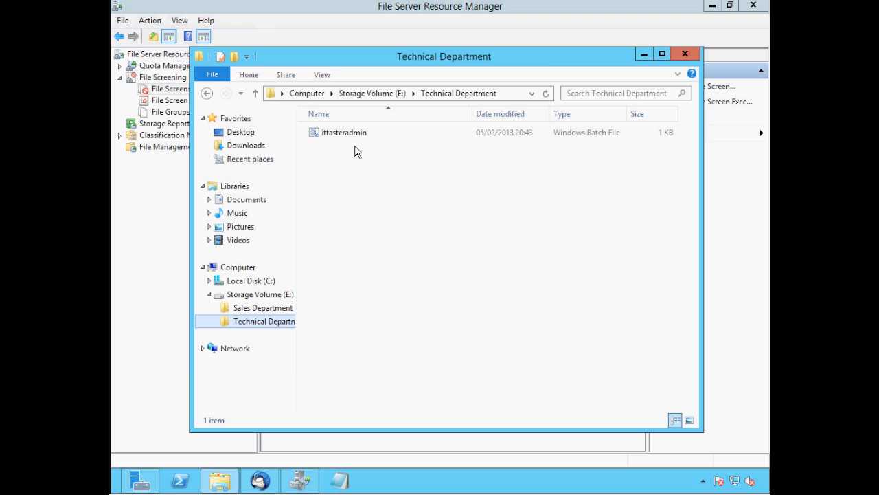
mouse_move(362, 156)
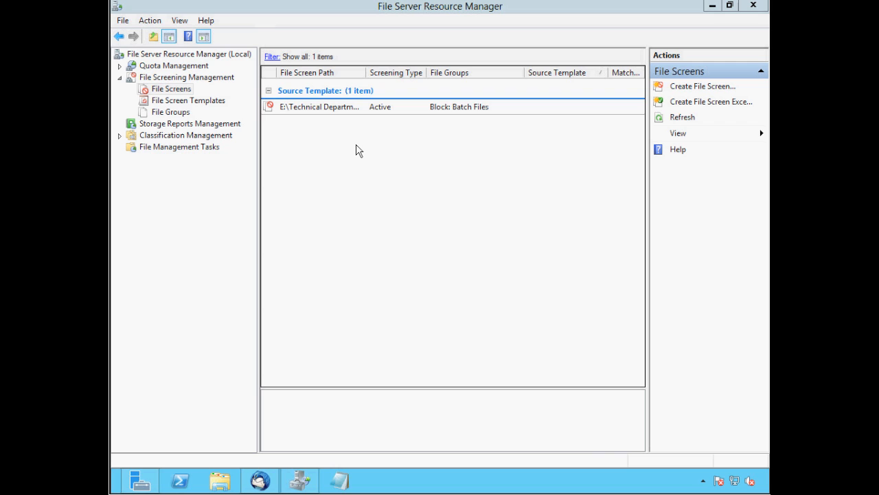
- Start an on-demand report from Storage Reports Management with Large Files checked, parameters open
click(172, 88)
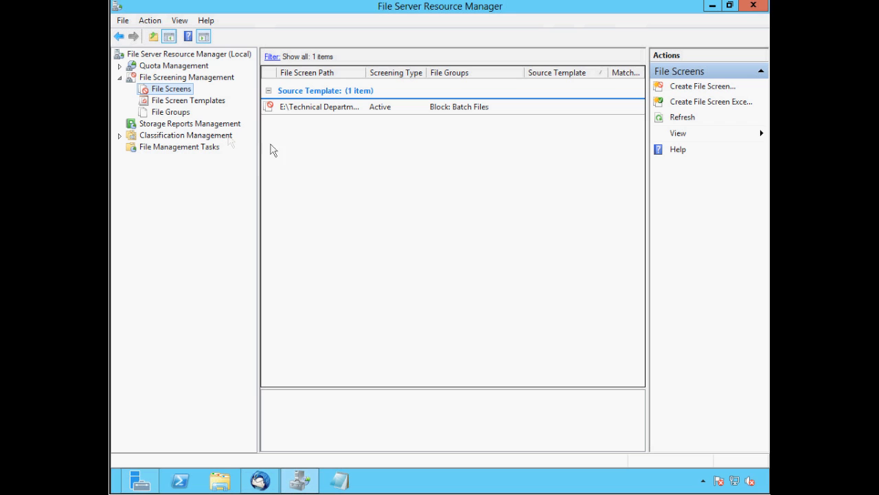
click(189, 123)
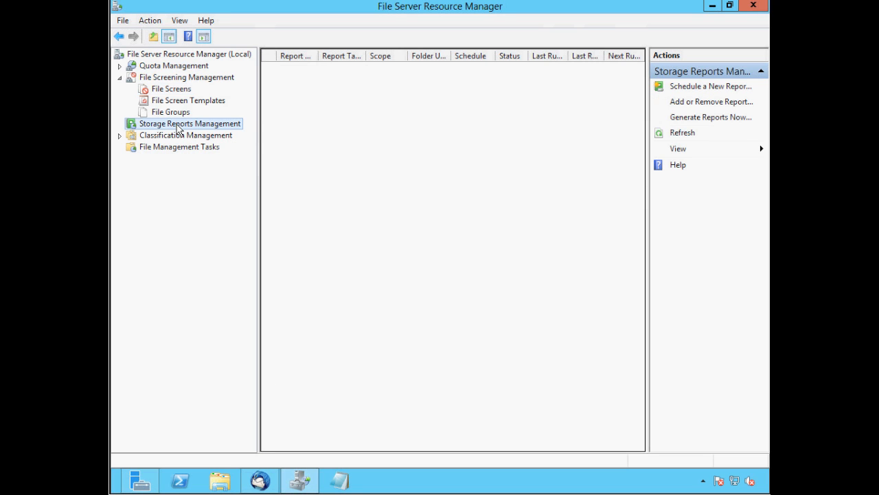
right_click(189, 123)
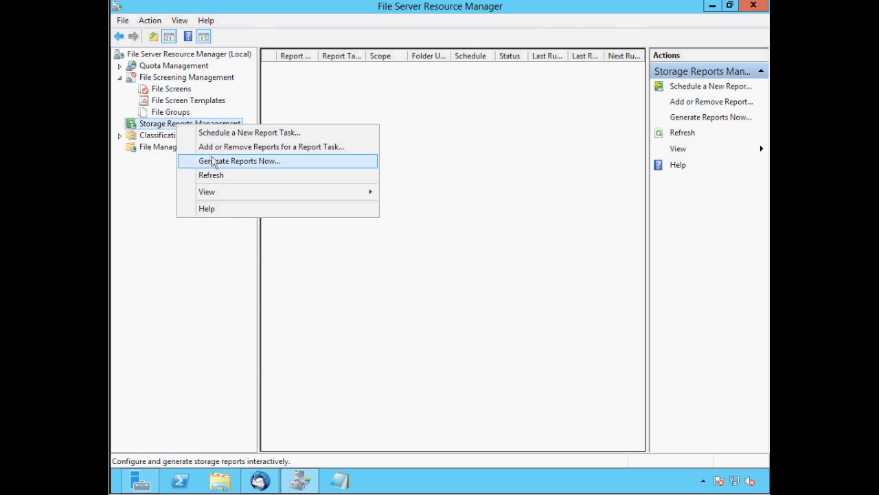
click(239, 161)
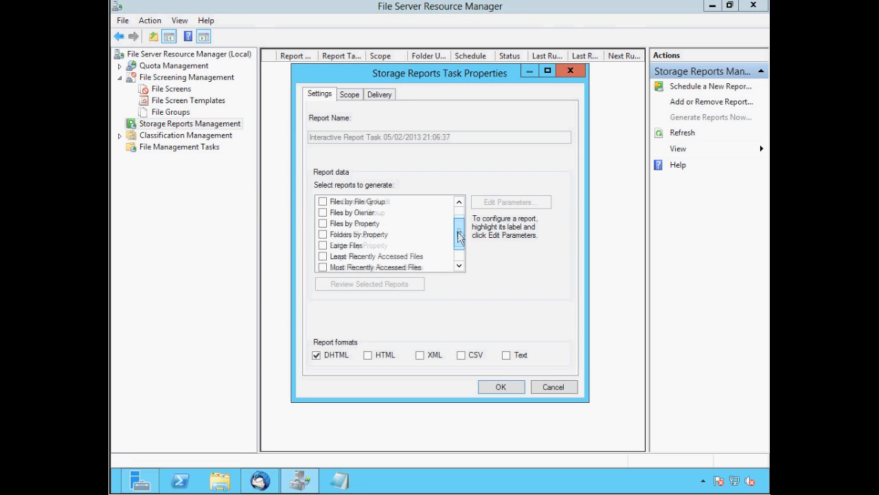
click(345, 235)
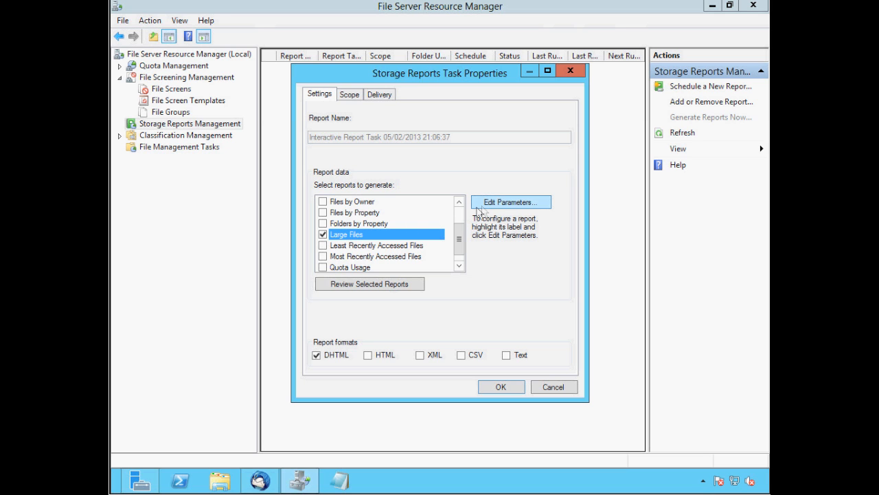
click(510, 201)
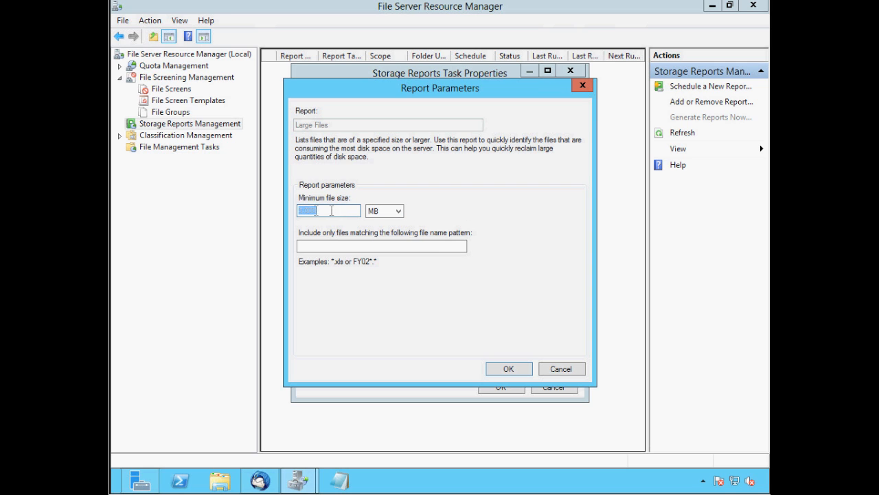
- Set the Large Files report's minimum file size to 1 MB and confirm
text(5,000)
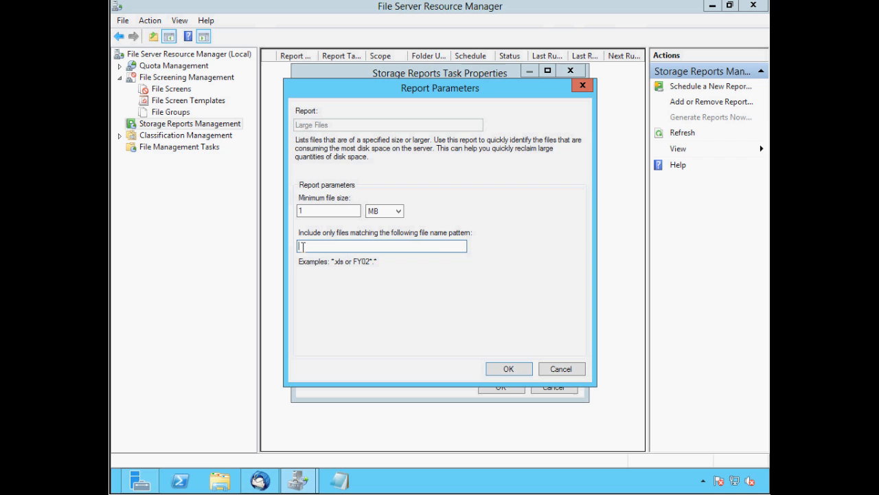
text(*)
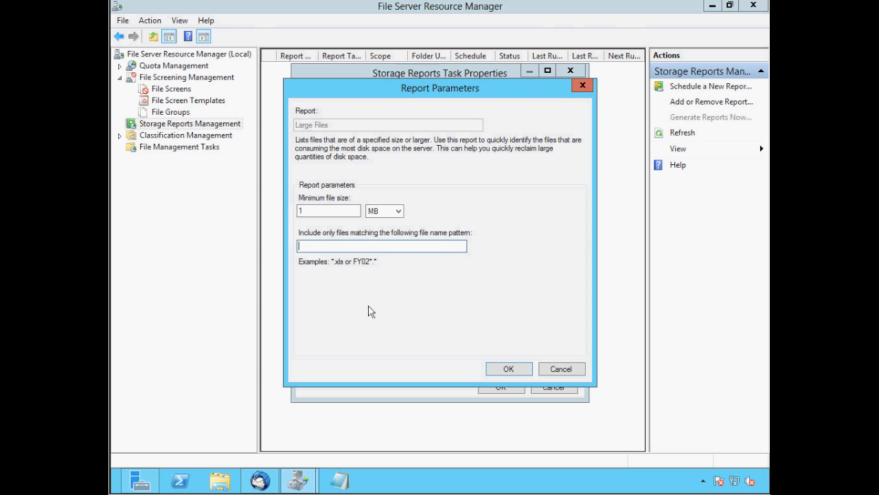
click(508, 369)
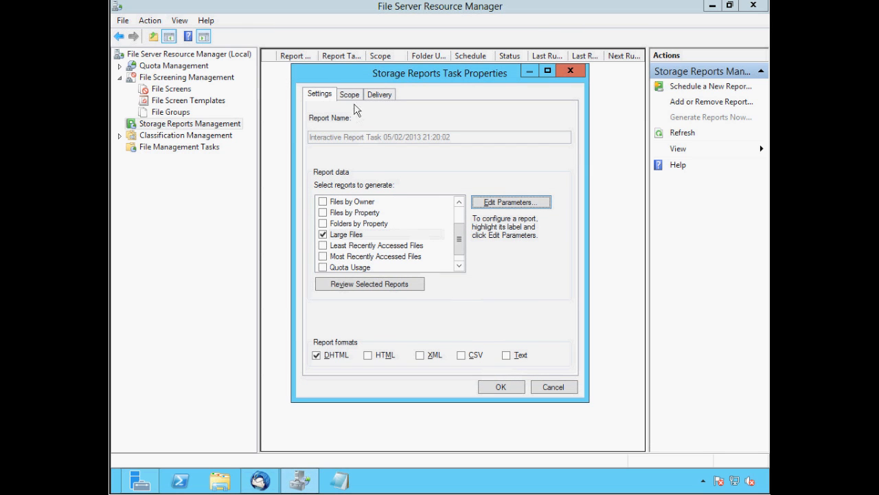
- Scope the report to E:\Sales Department and generate it, waiting to display results
click(349, 94)
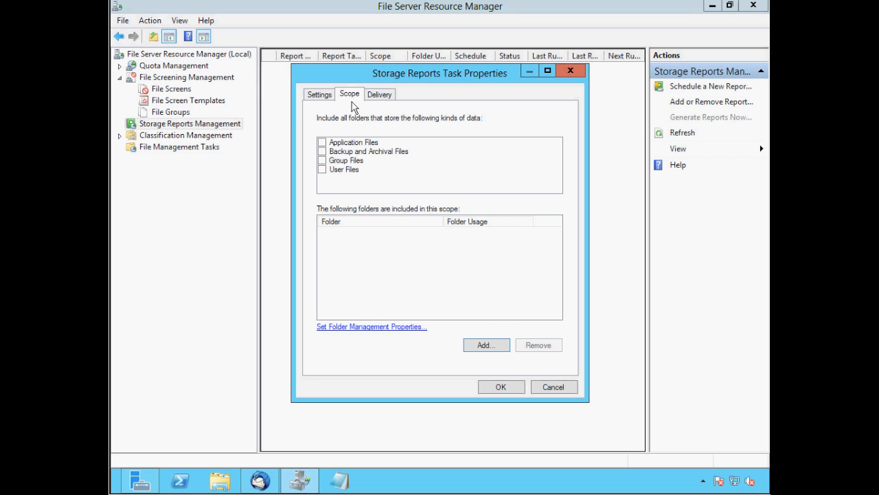
mouse_move(311, 177)
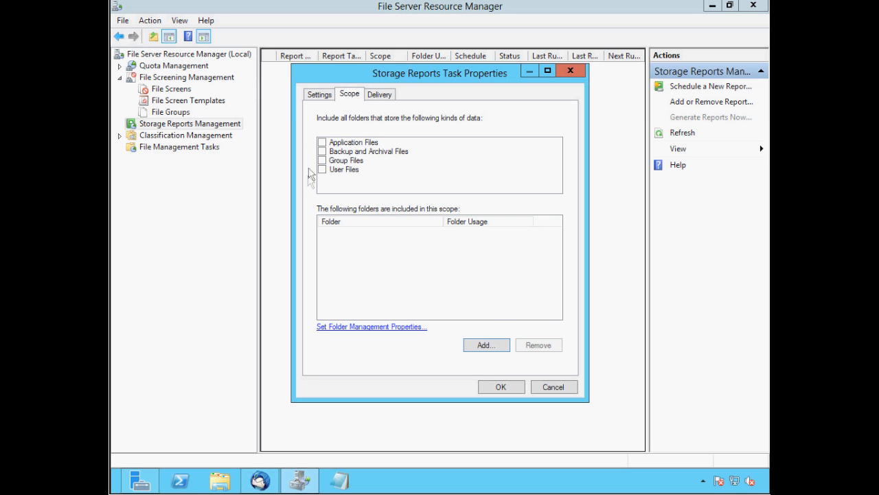
mouse_move(311, 174)
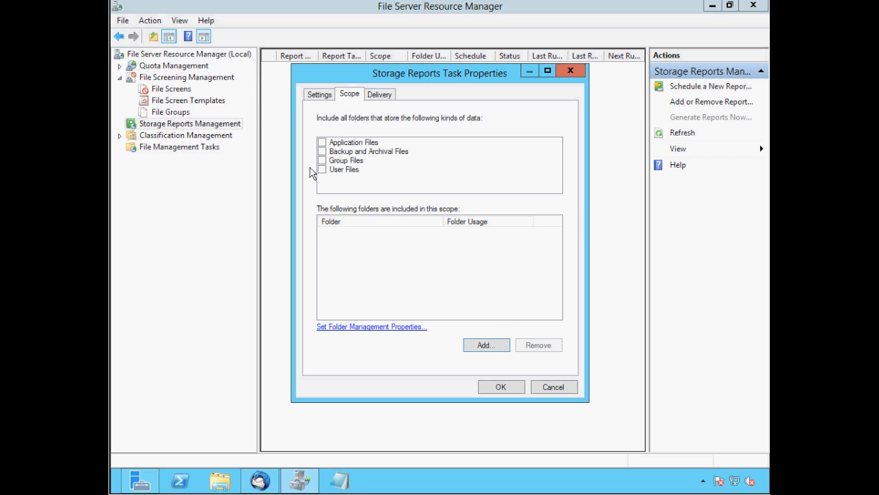
click(486, 344)
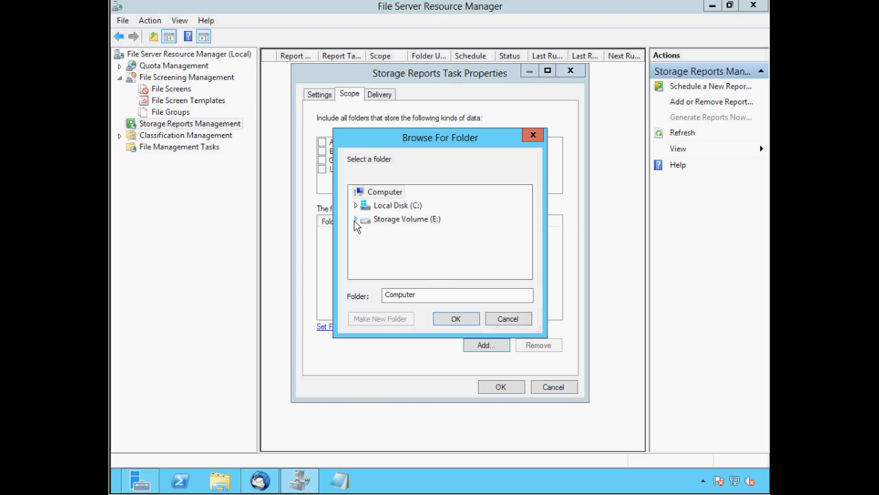
click(366, 218)
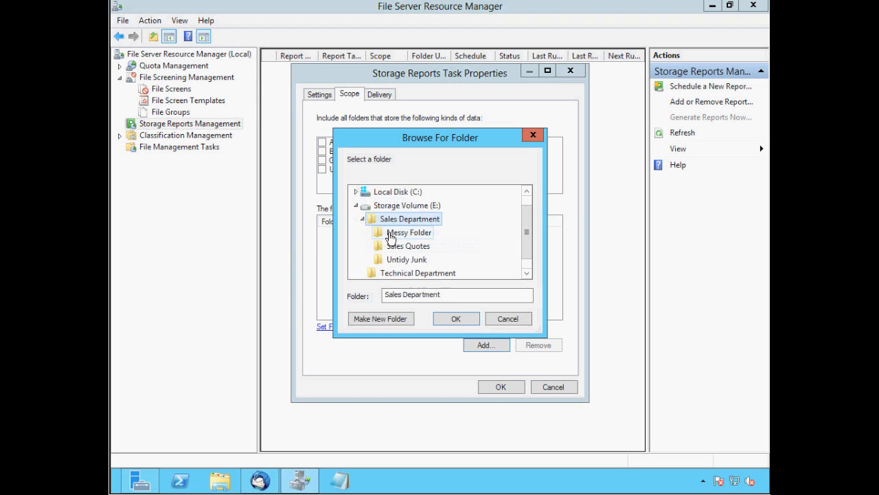
click(456, 318)
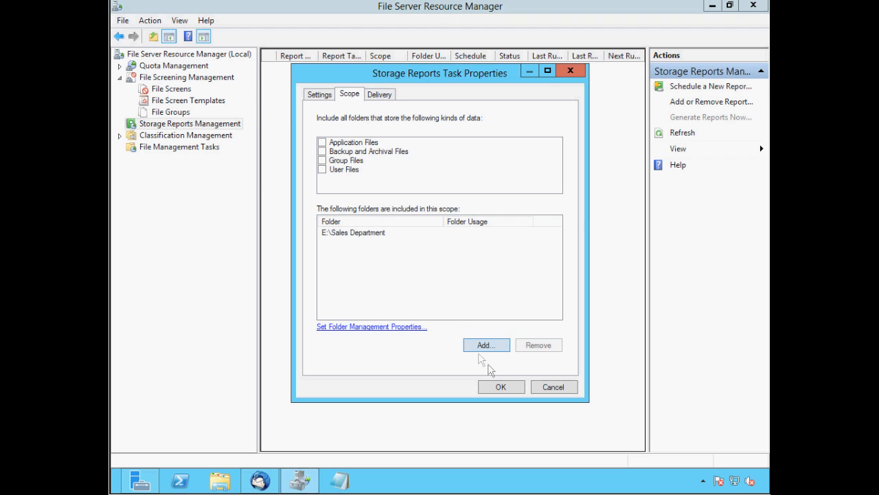
click(501, 386)
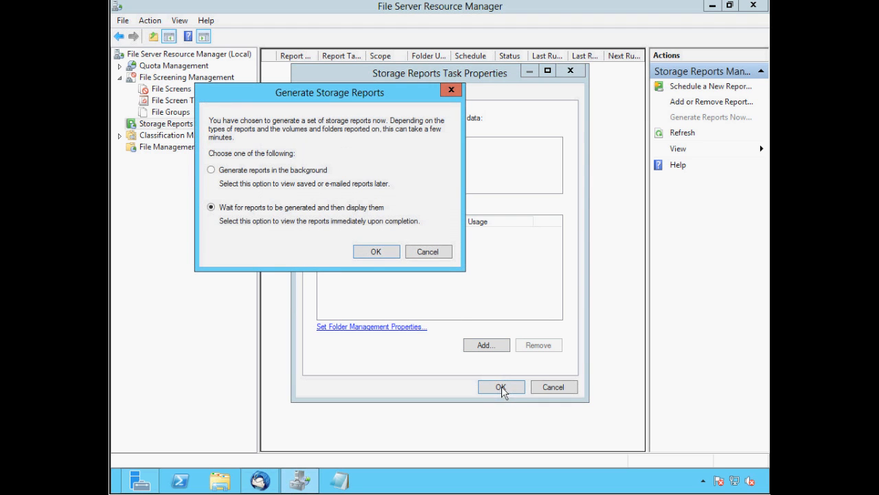
mouse_move(279, 222)
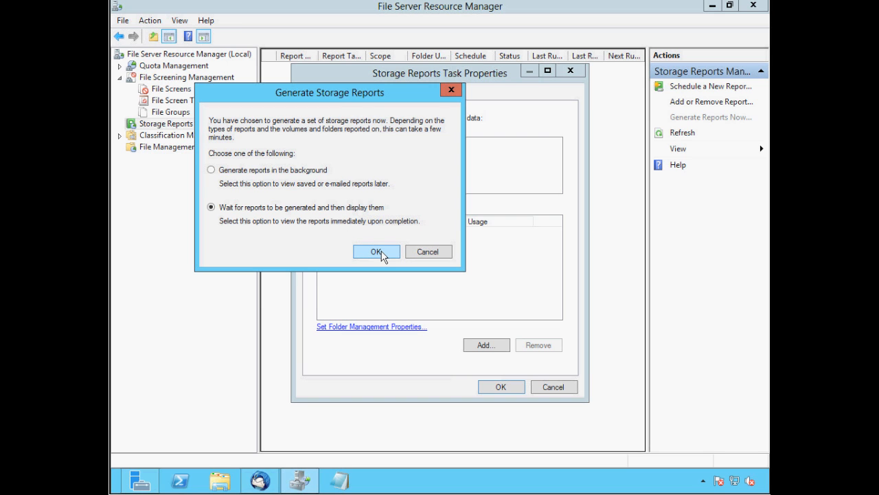
click(375, 251)
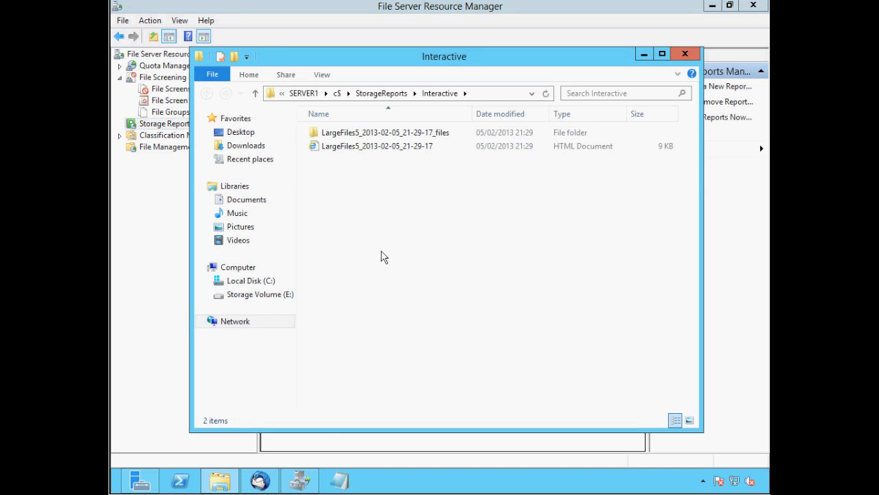
mouse_move(347, 234)
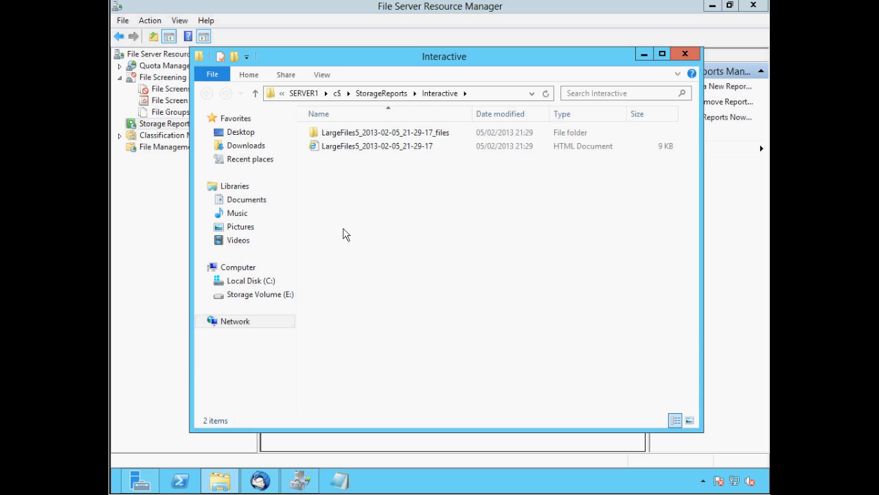
mouse_move(375, 206)
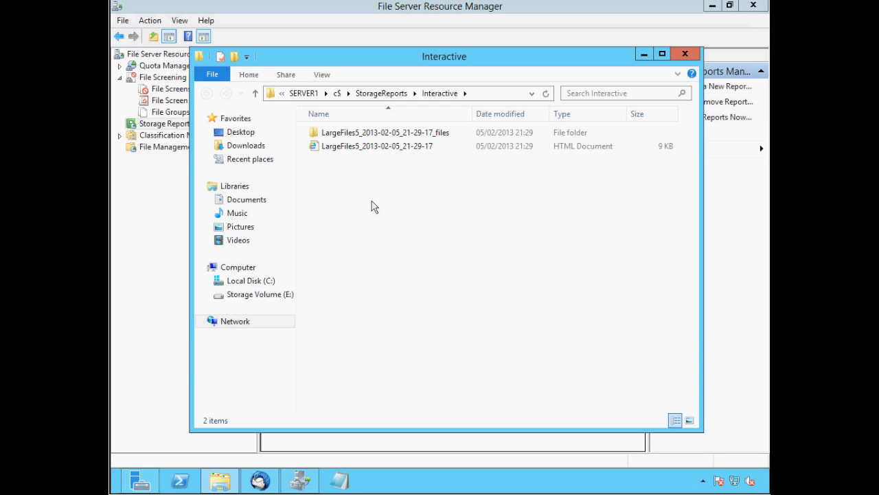
click(377, 146)
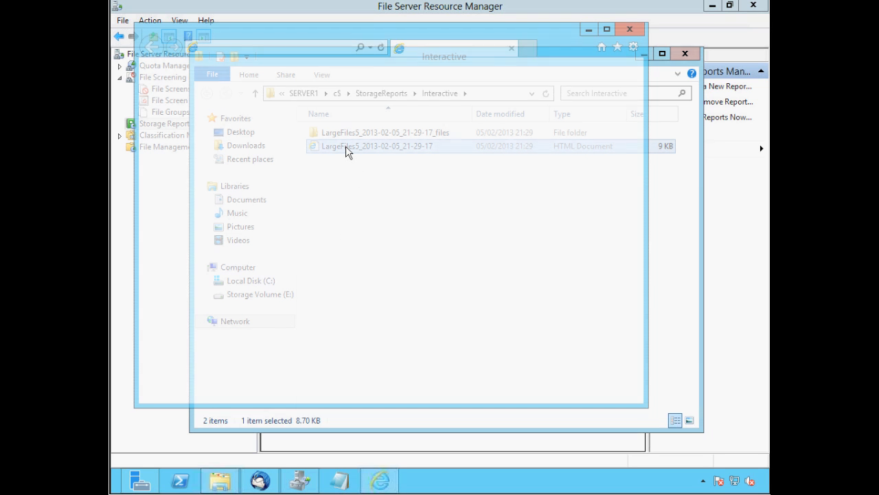
double_click(376, 145)
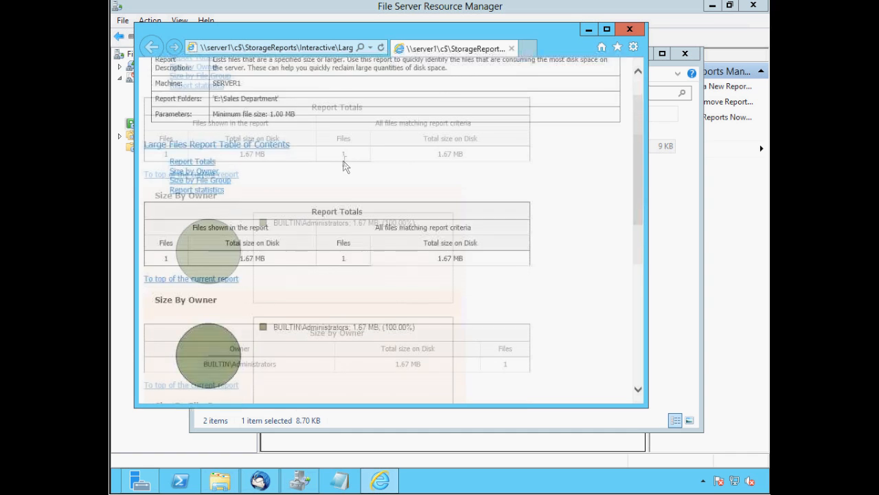
scroll(down, 3)
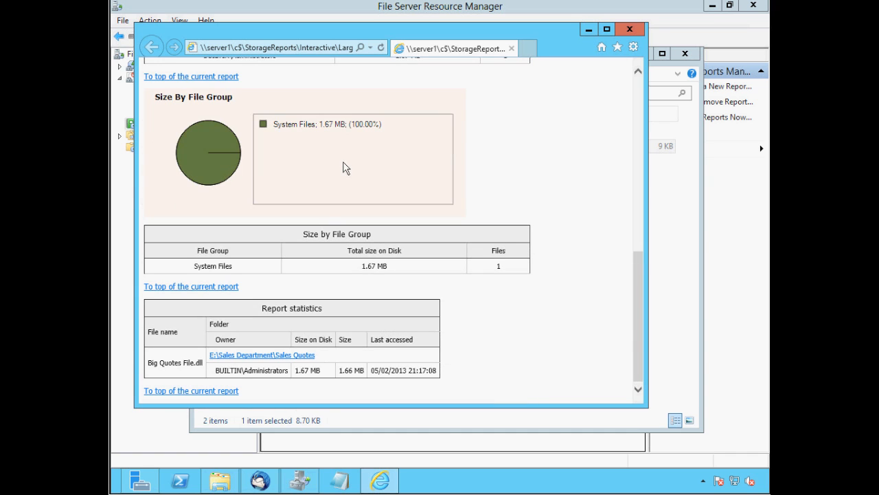
mouse_move(159, 376)
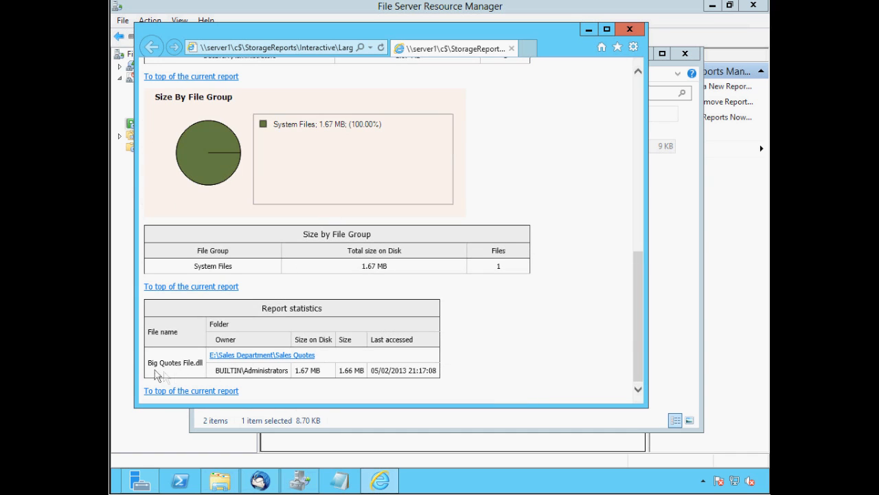
mouse_move(189, 377)
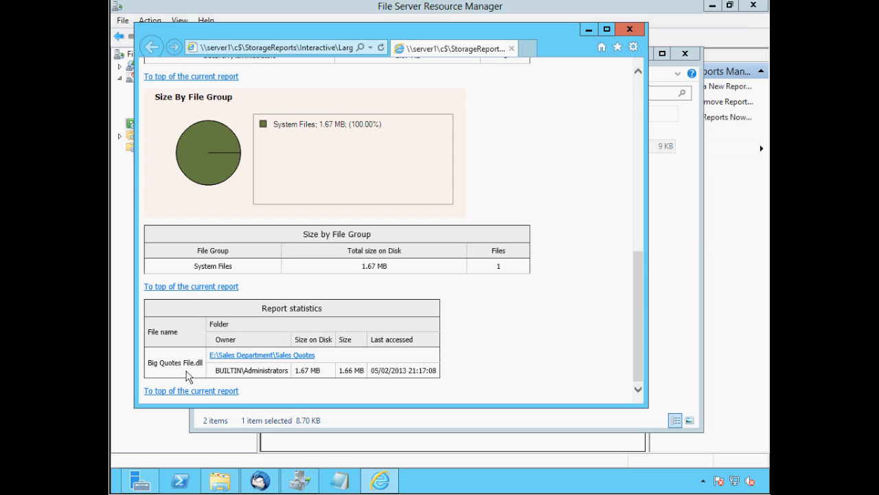
mouse_move(315, 381)
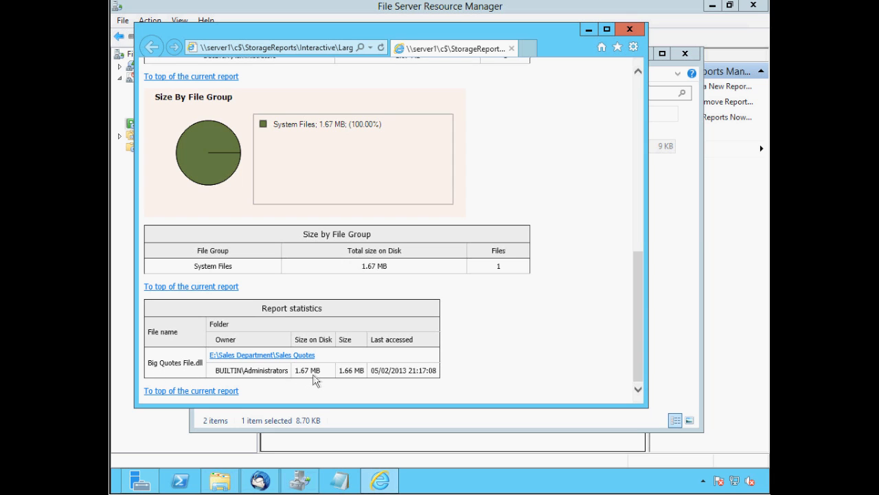
mouse_move(618, 40)
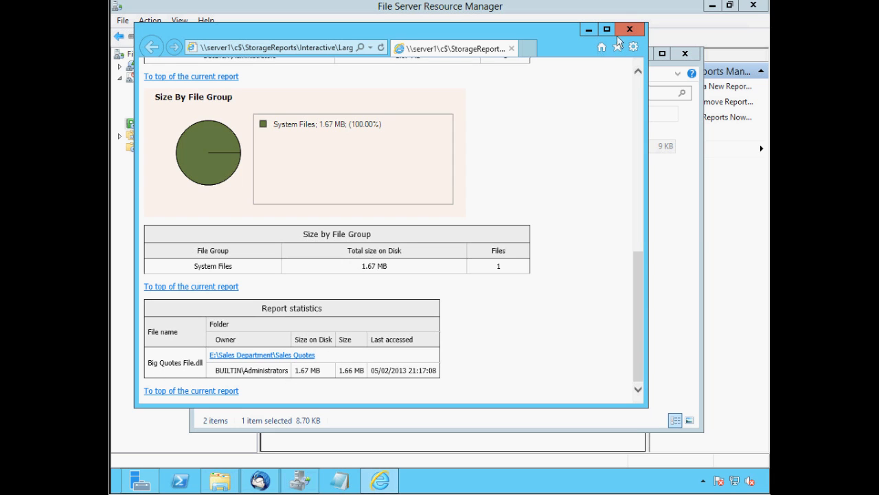
click(630, 29)
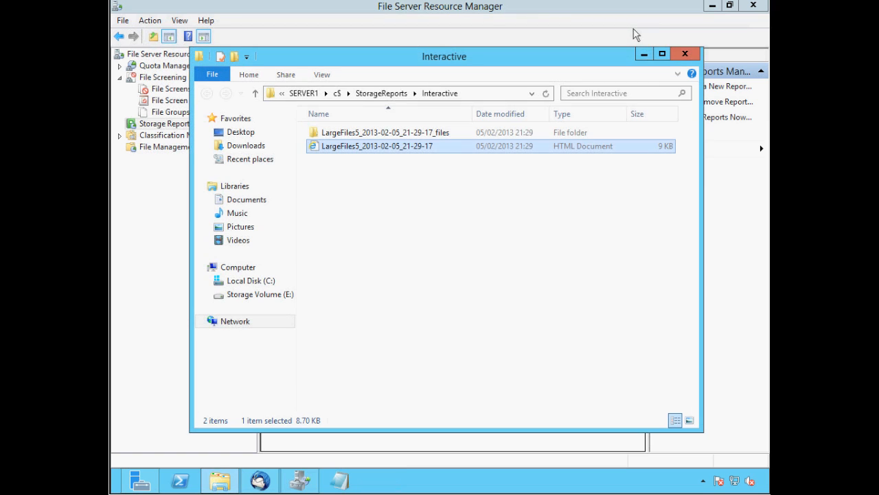
- Close the reports folder and create a new scheduled report task named 'Ittaster Report'
click(685, 54)
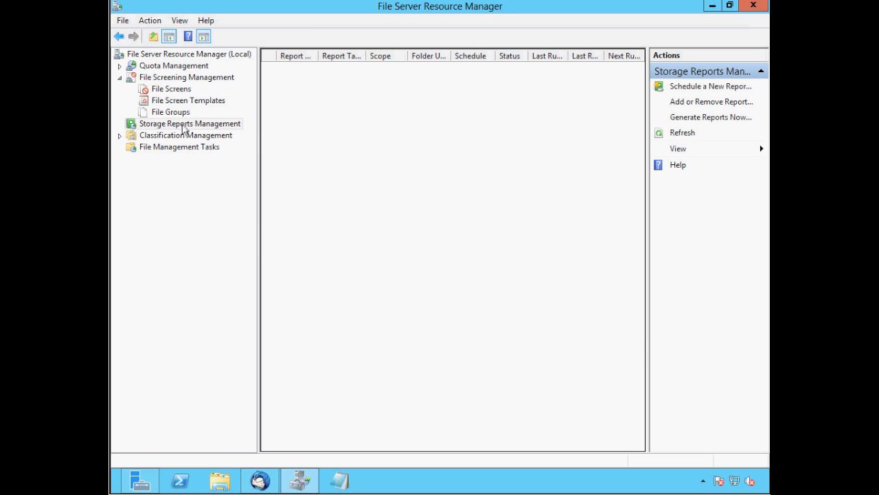
right_click(189, 123)
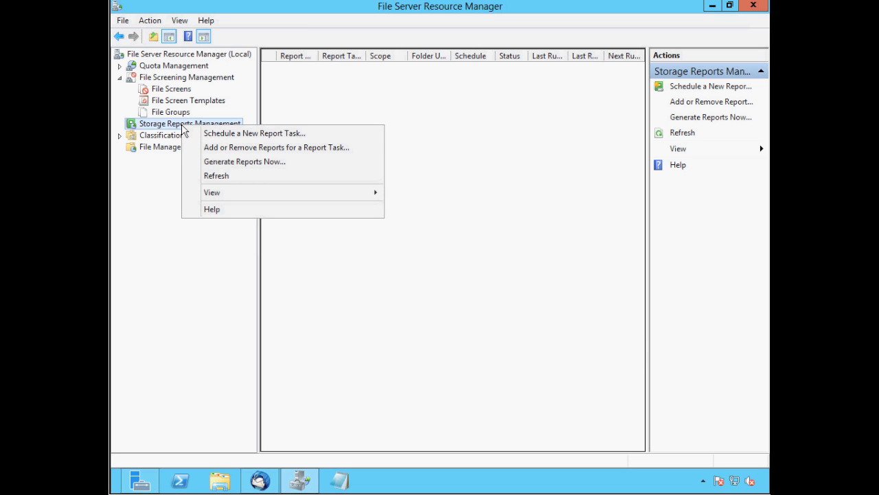
click(254, 133)
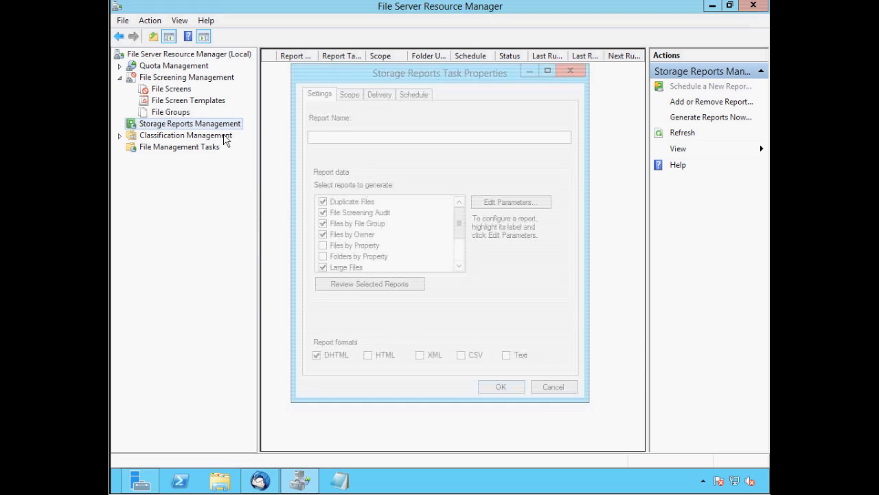
click(439, 137)
text(Ittaster )
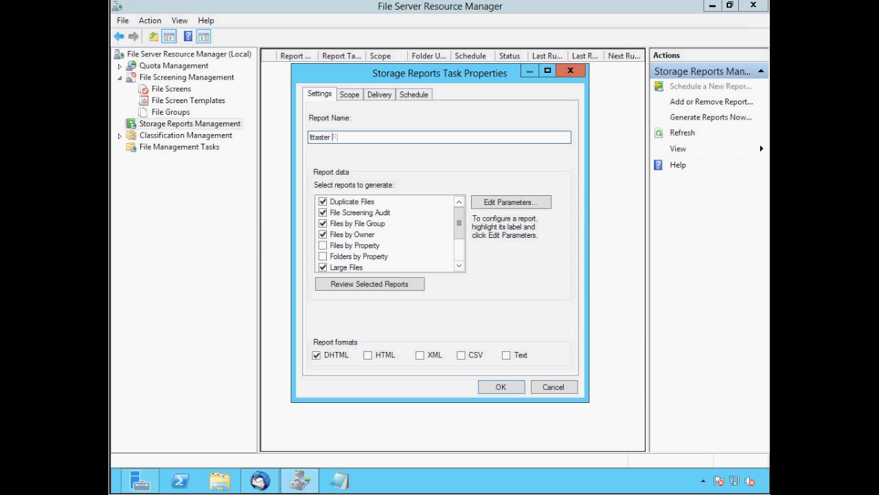
text(Report)
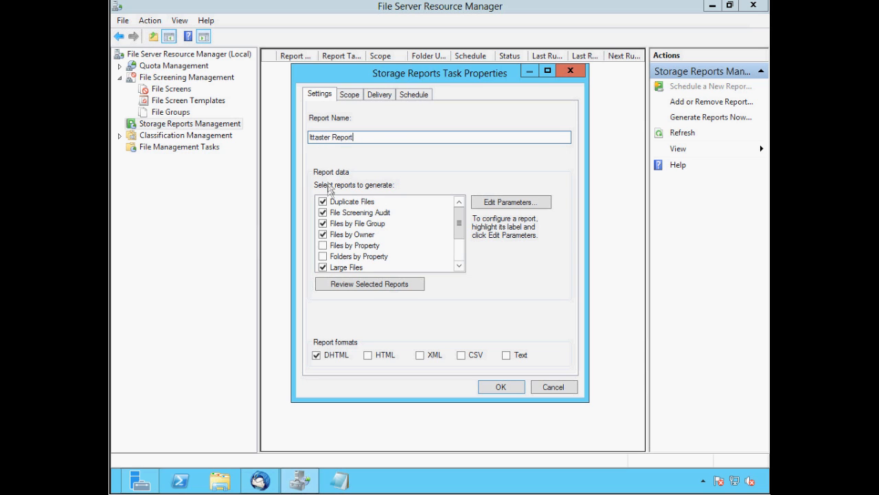
- Include only the Large Files report, with a 1 MB minimum file size
click(360, 213)
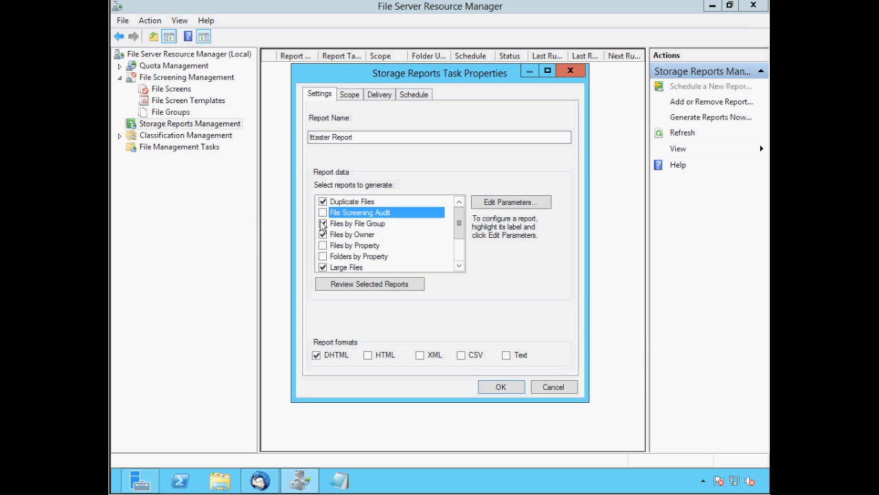
scroll(down, 3)
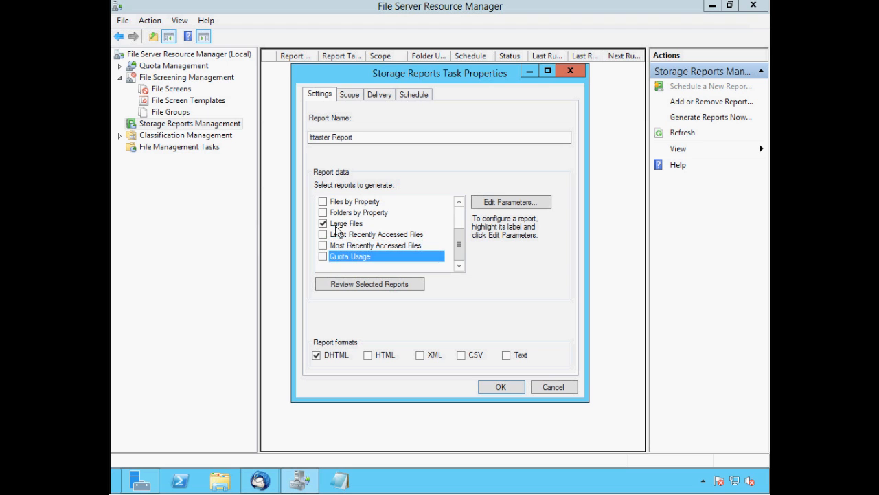
click(347, 224)
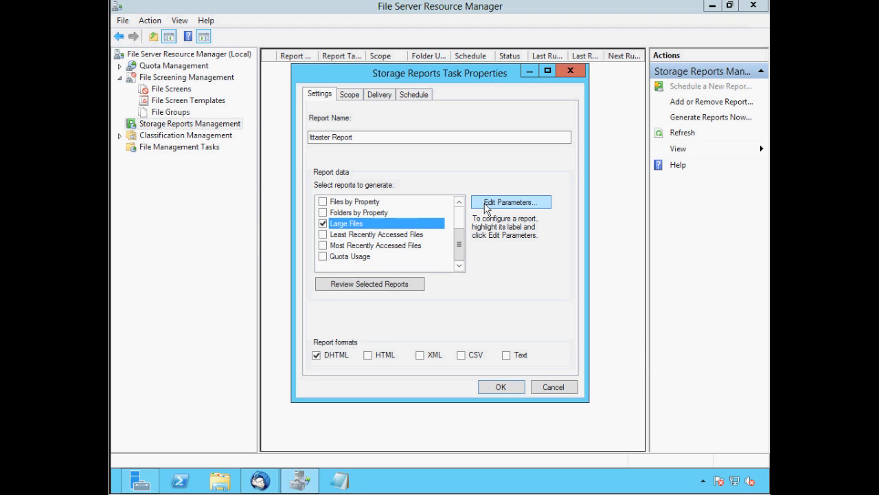
click(511, 201)
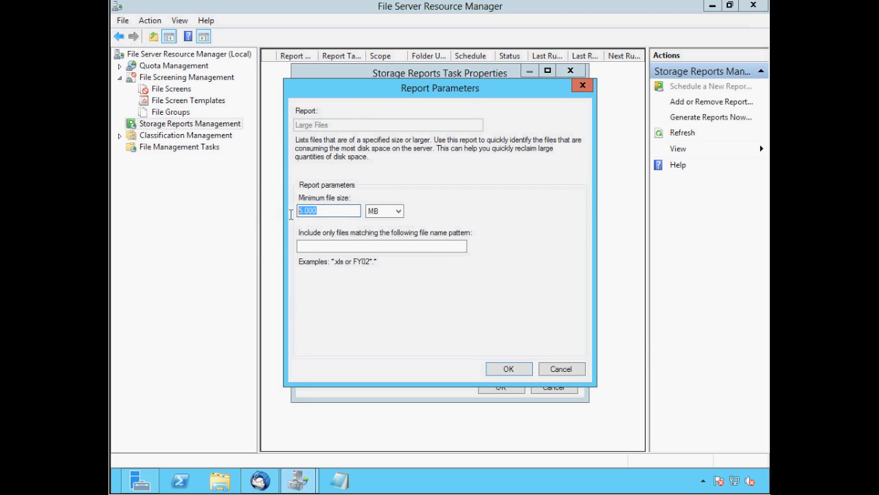
text(1)
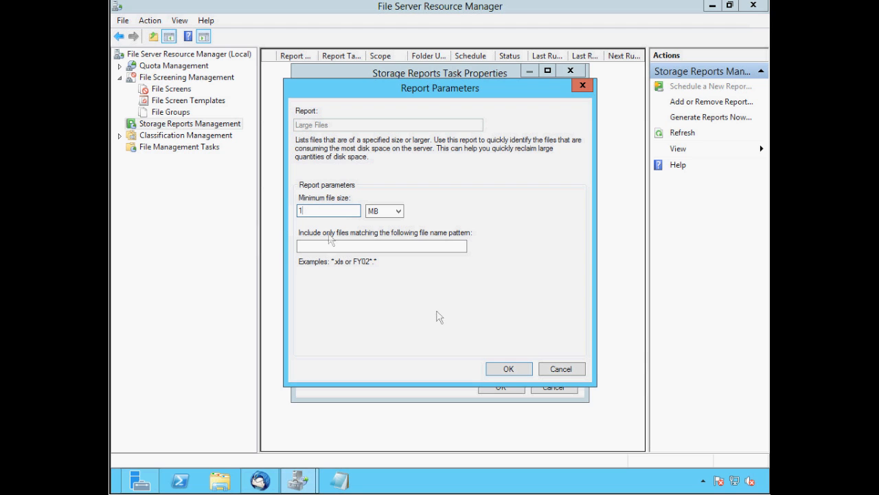
click(508, 369)
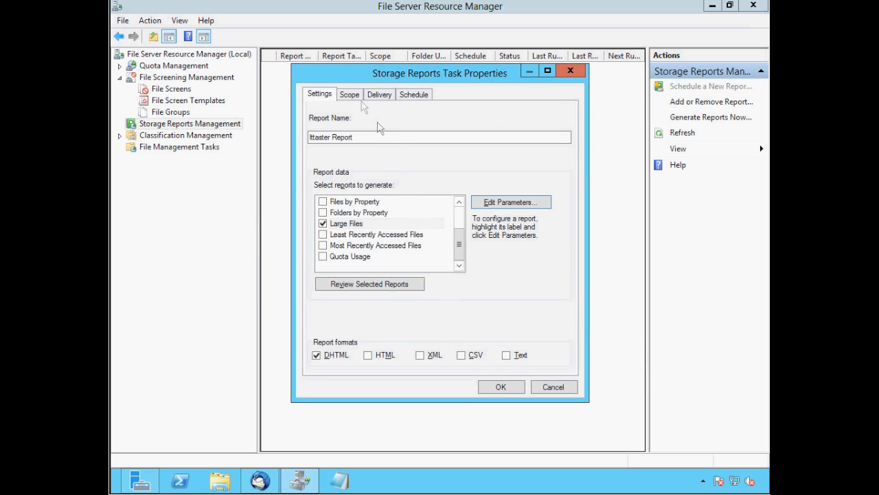
- Add Storage Volume (E:) to the report task's scope
click(349, 94)
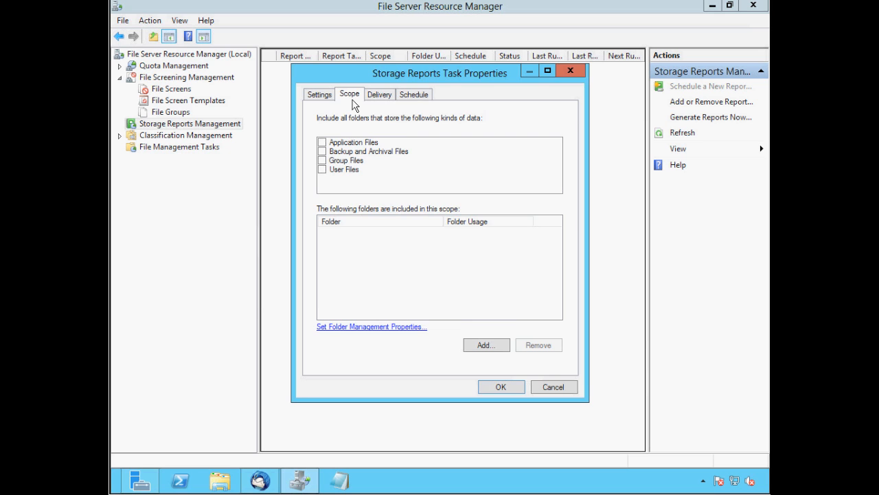
mouse_move(355, 105)
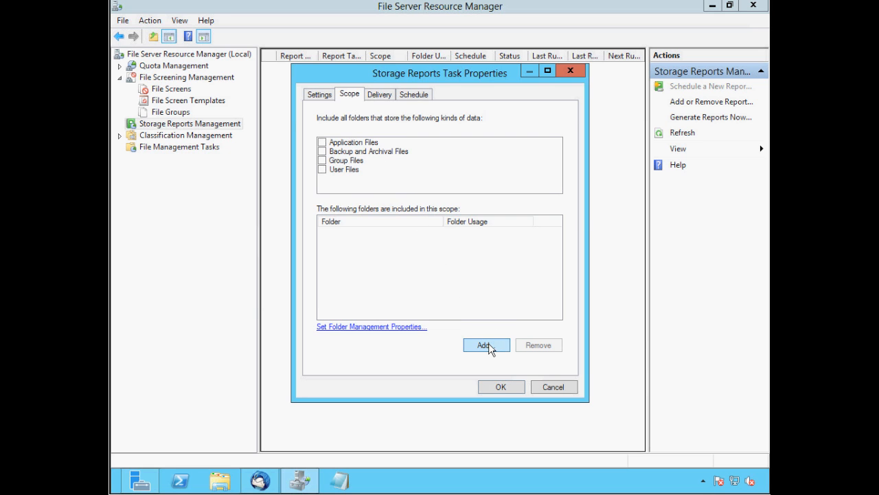
click(486, 345)
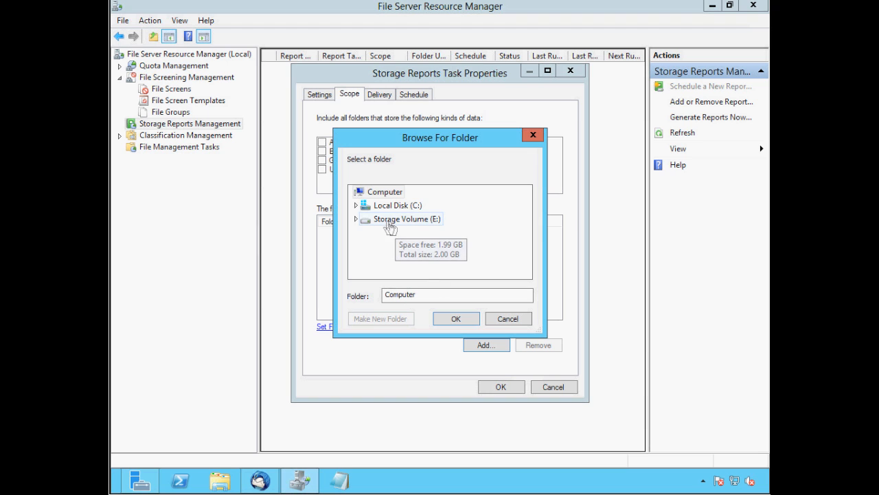
click(374, 218)
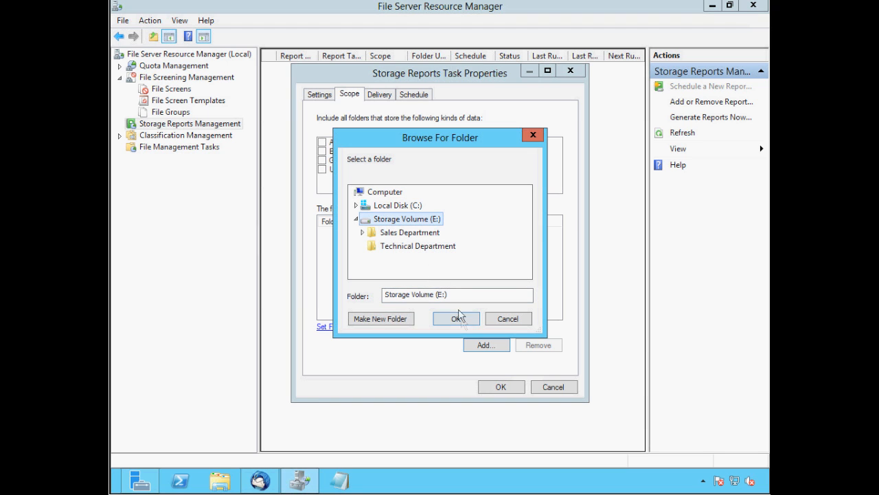
click(456, 318)
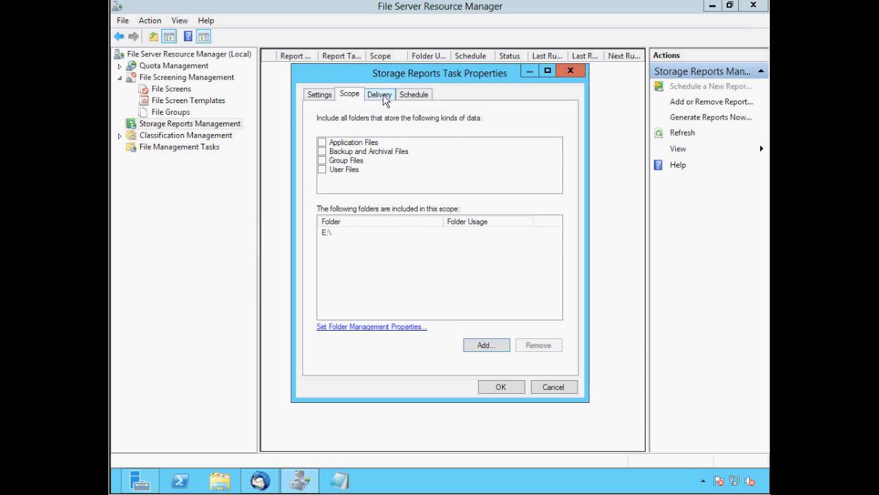
- Enable emailing the reports to administrators
click(379, 94)
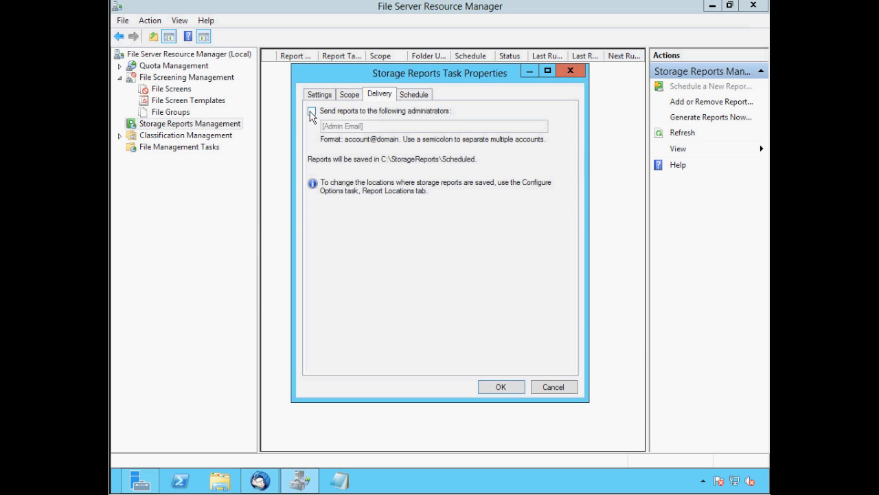
click(312, 111)
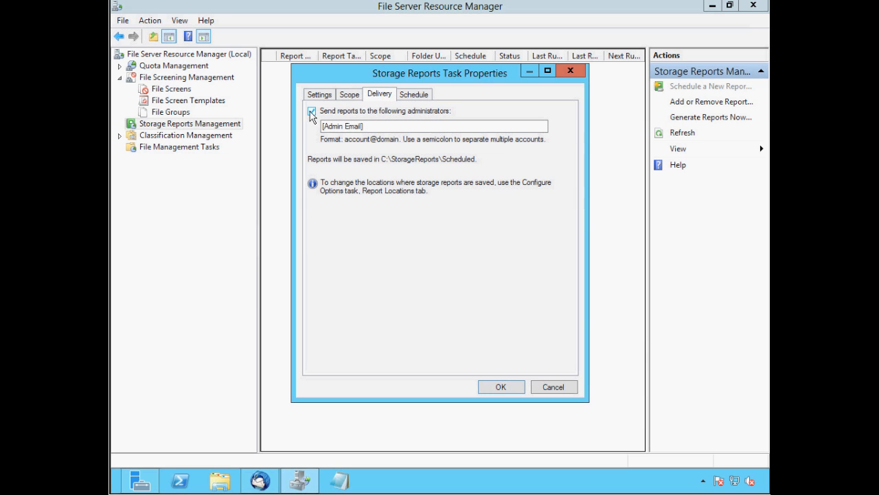
click(311, 110)
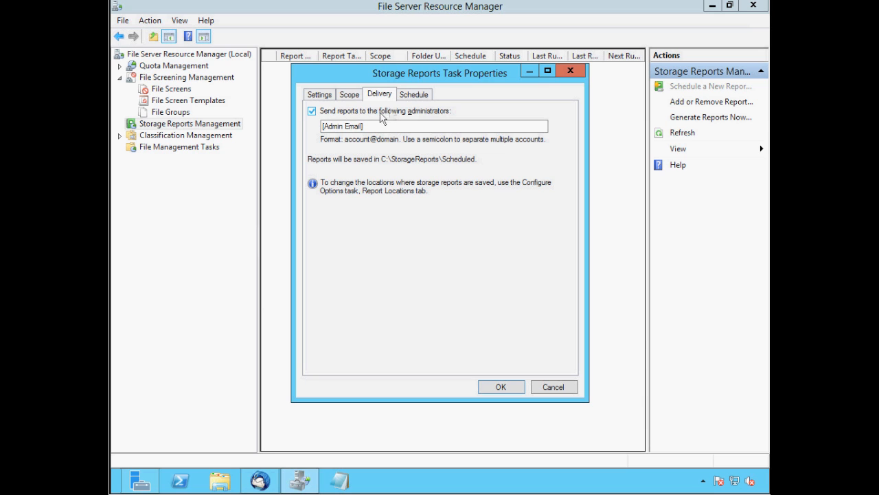
click(413, 94)
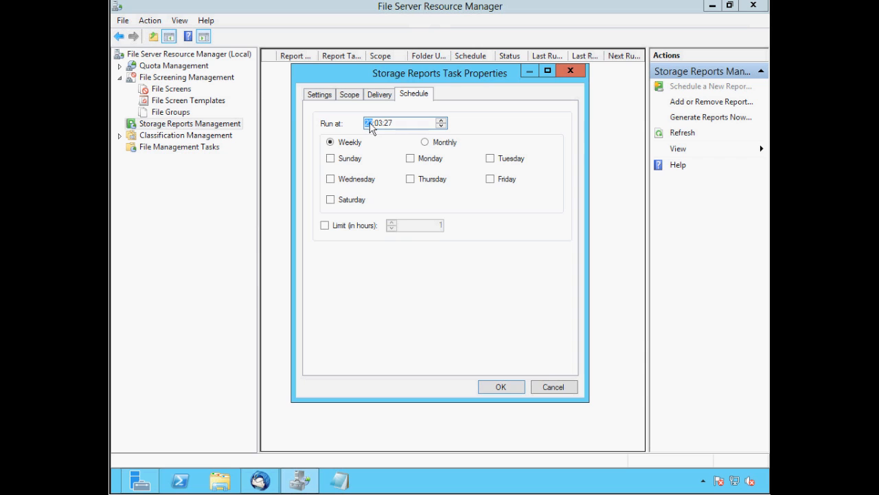
- Schedule the task to run at 08:00 Monday through Friday and save it
text(08:00:00)
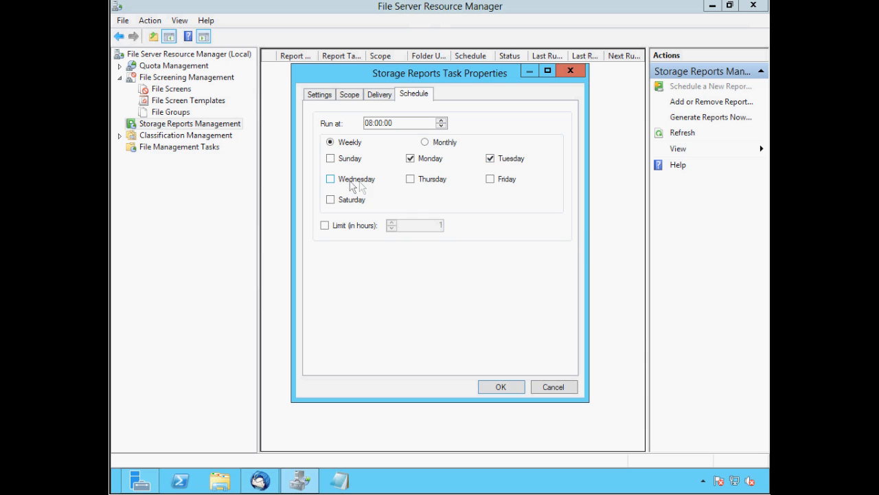
click(331, 178)
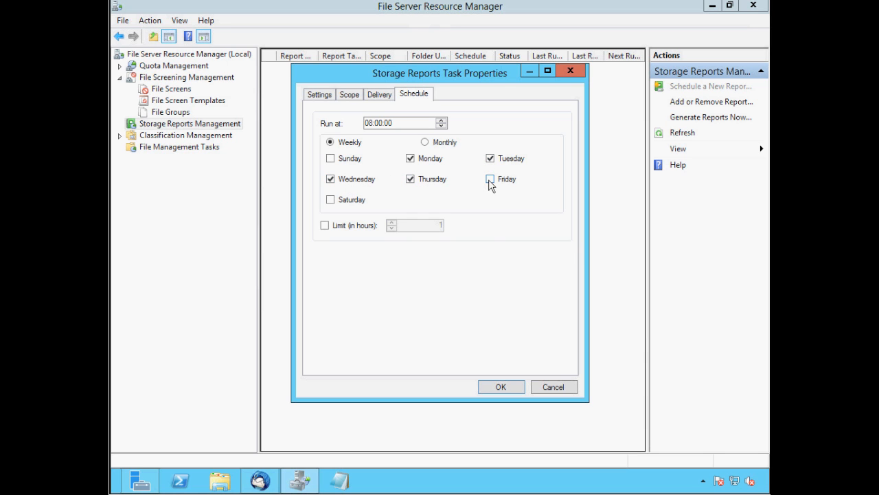
click(490, 178)
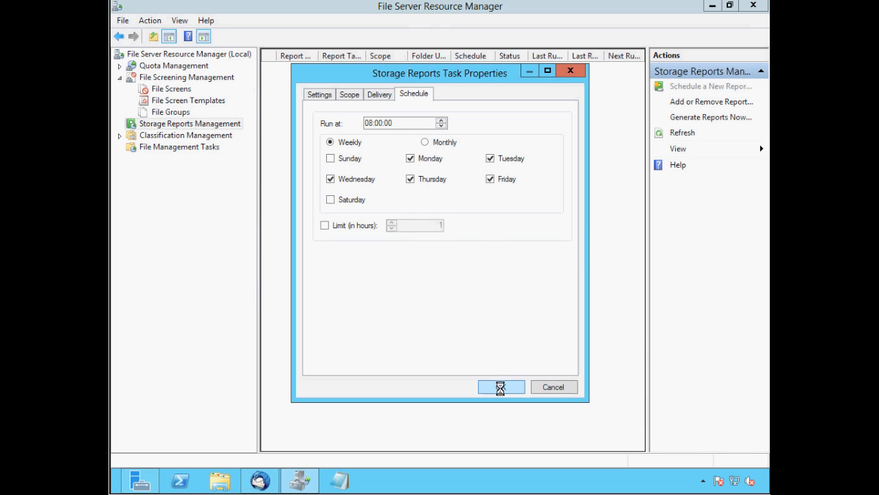
click(501, 386)
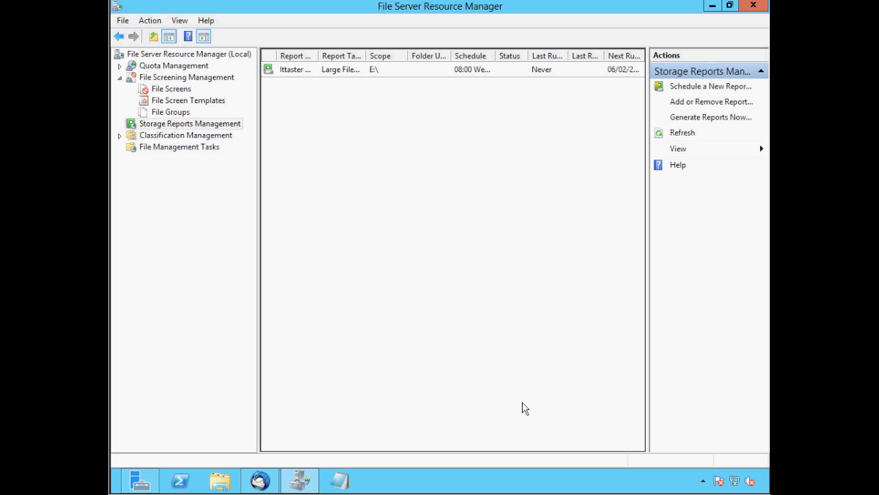
mouse_move(492, 363)
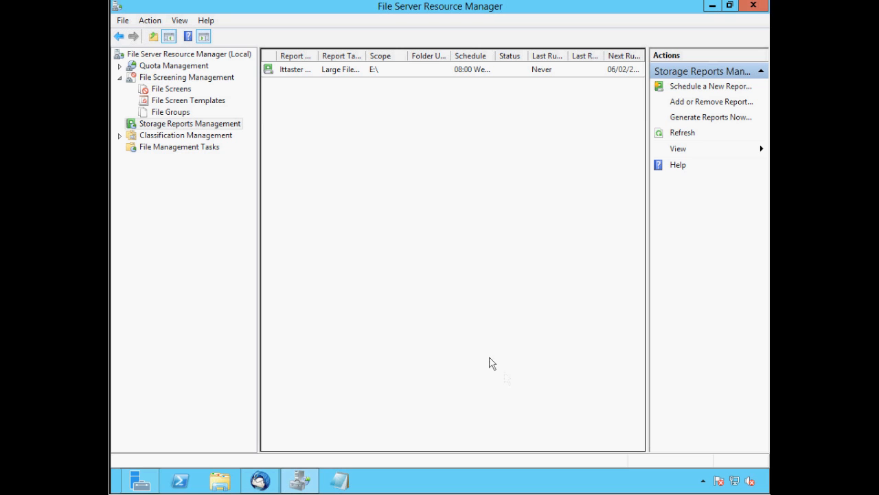
mouse_move(294, 75)
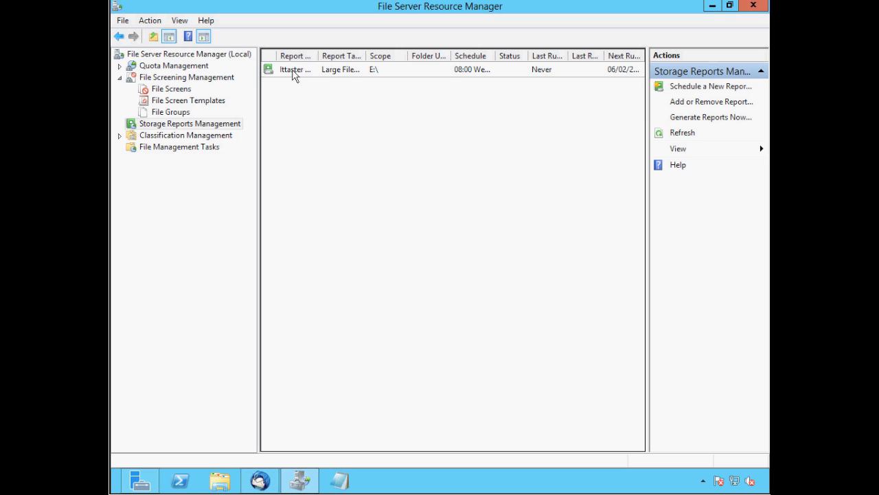
- Run the Ittaster Report task now, waiting for the reports to generate and display
right_click(296, 69)
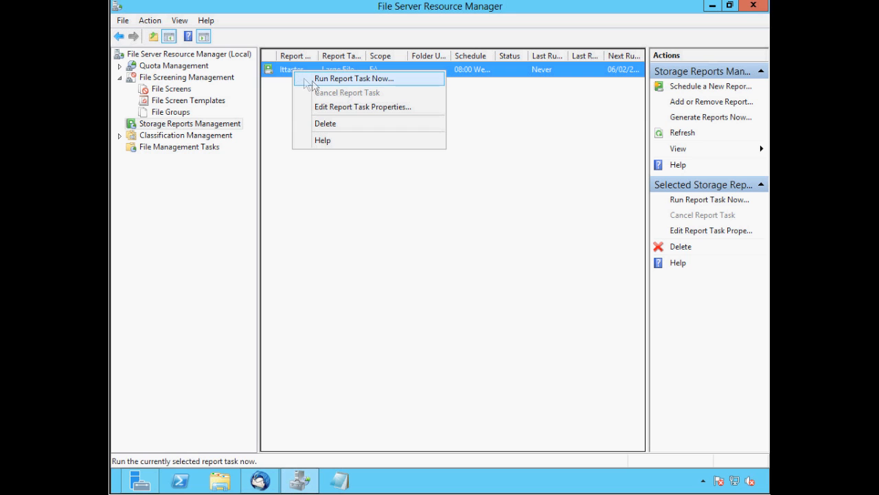
click(353, 77)
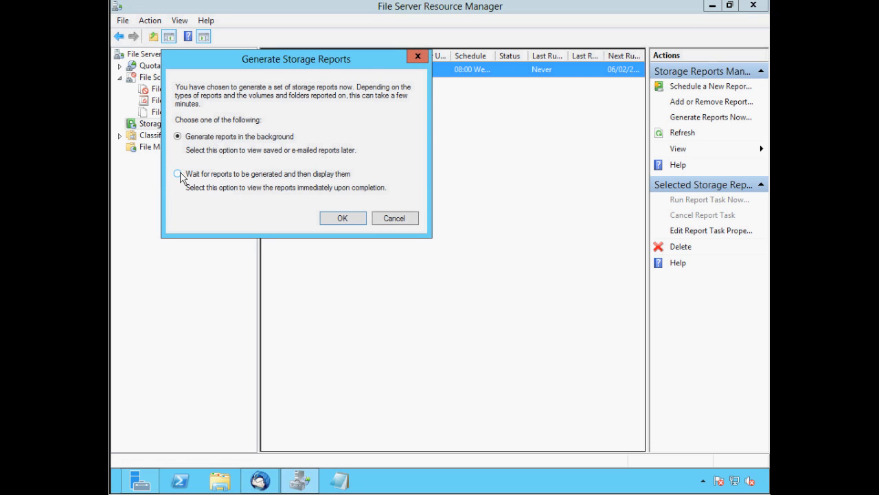
click(178, 174)
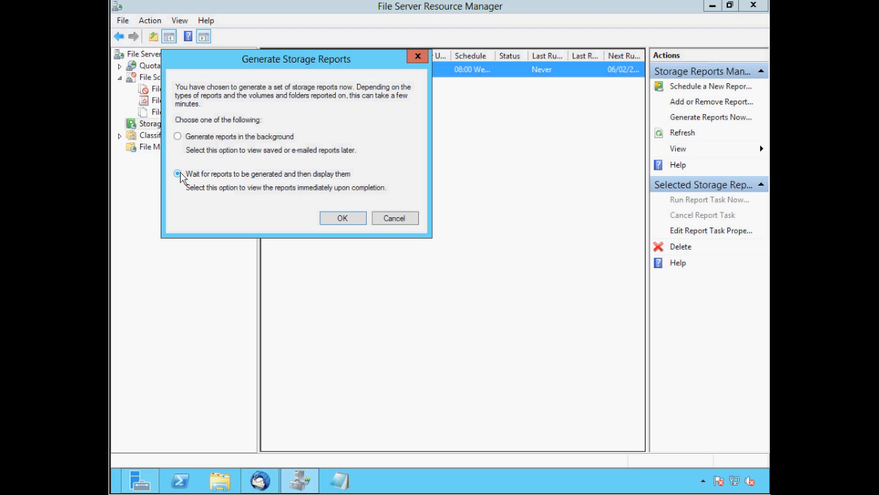
click(343, 218)
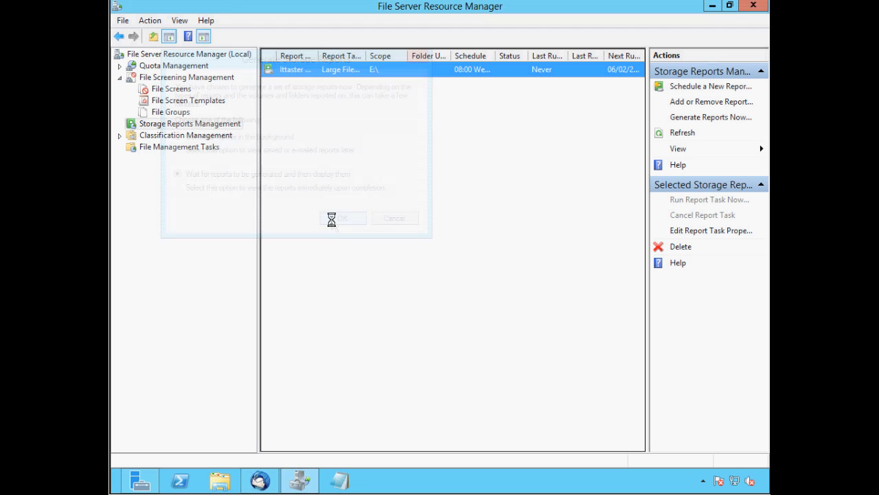
click(343, 217)
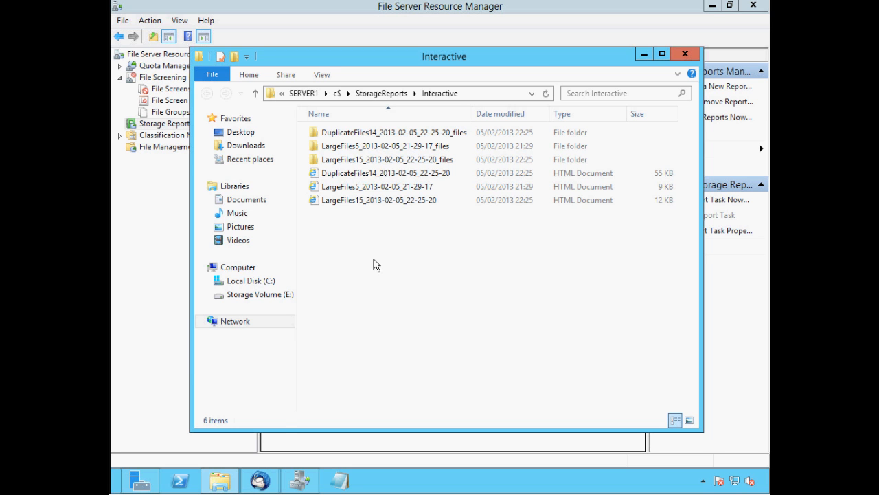
- Open and read the 'Duplicate Files: DuplicateFiles14' report email in Thunderbird
click(259, 480)
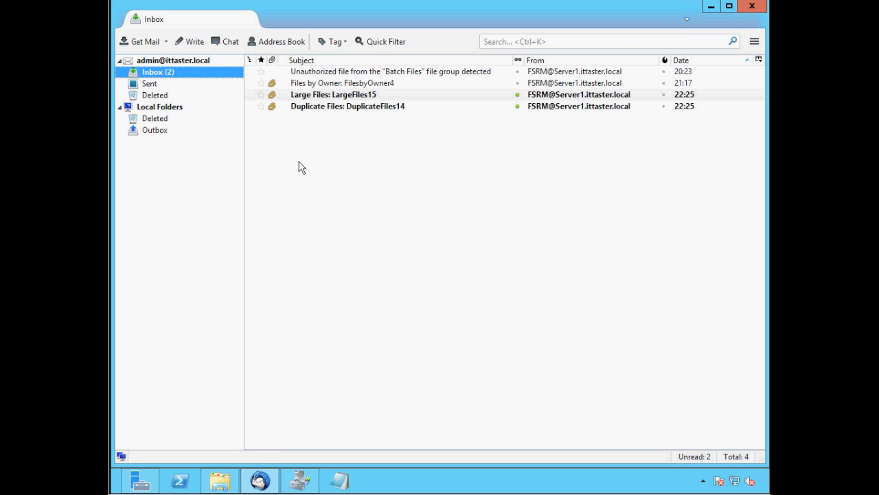
mouse_move(302, 163)
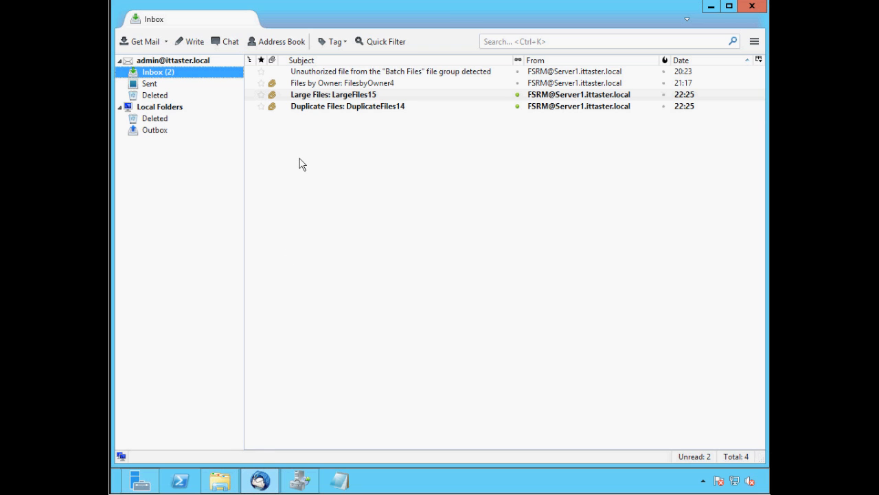
click(347, 106)
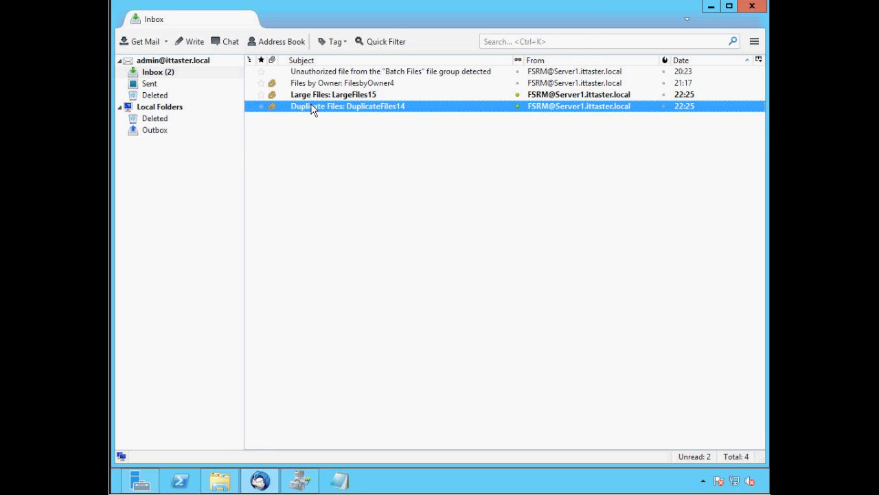
double_click(347, 106)
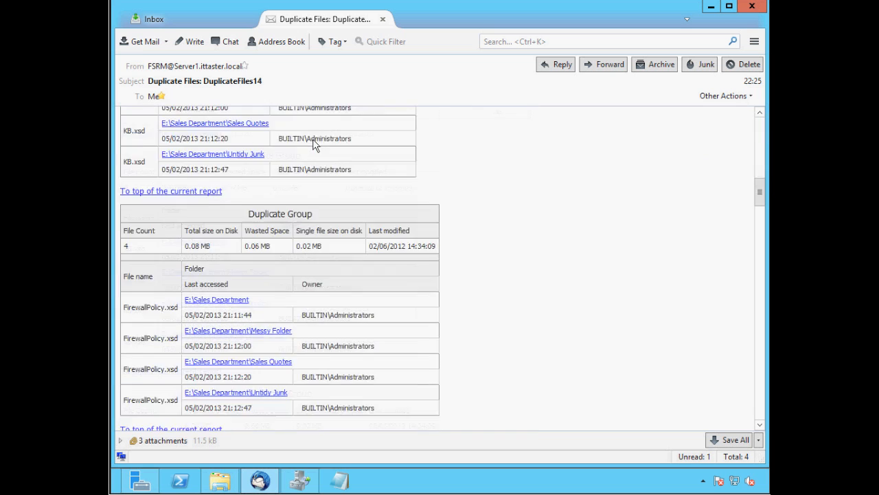
scroll(down, 3)
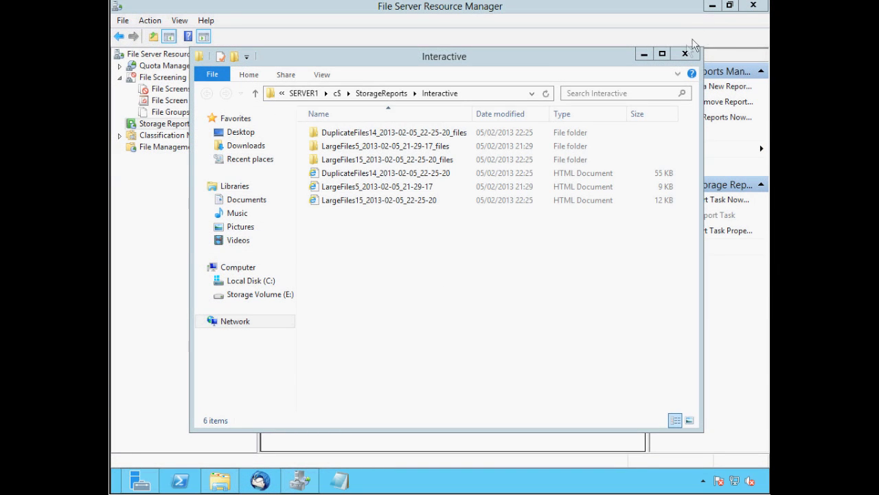
- Close the Interactive reports folder window to return to the task list
click(684, 54)
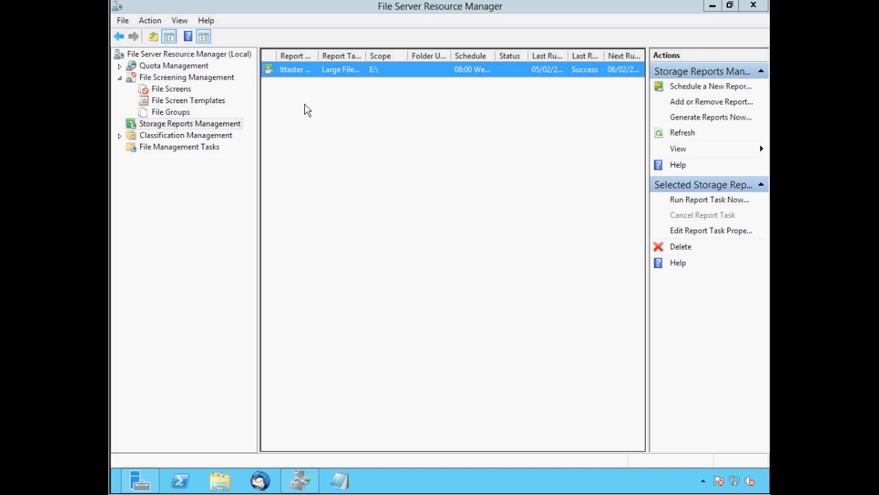
mouse_move(608, 38)
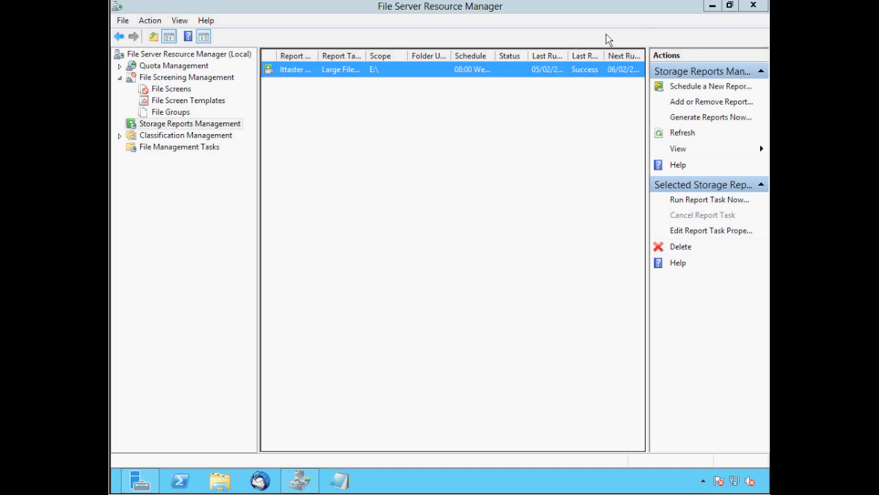